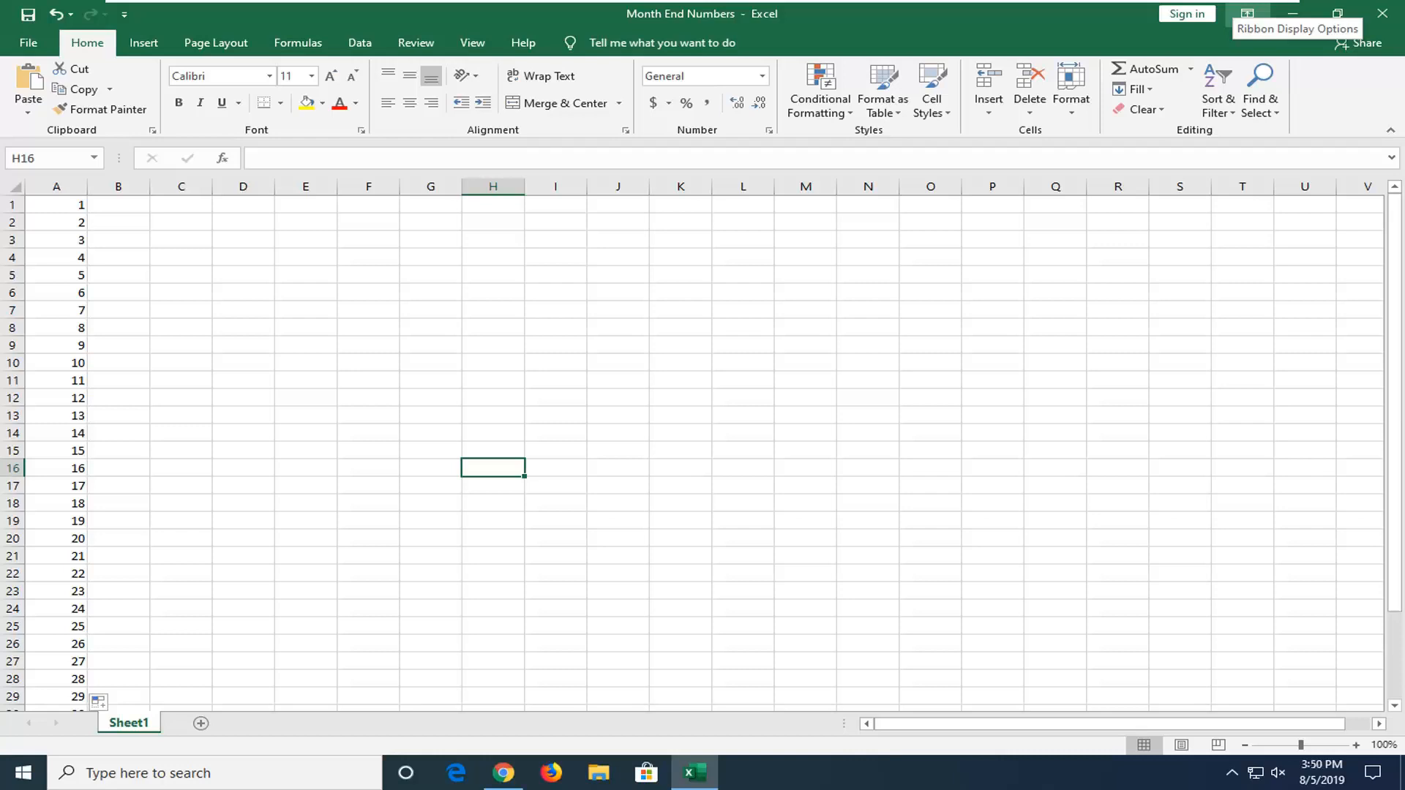
{"action": "mouse_move", "coordinate": [801, 388]}
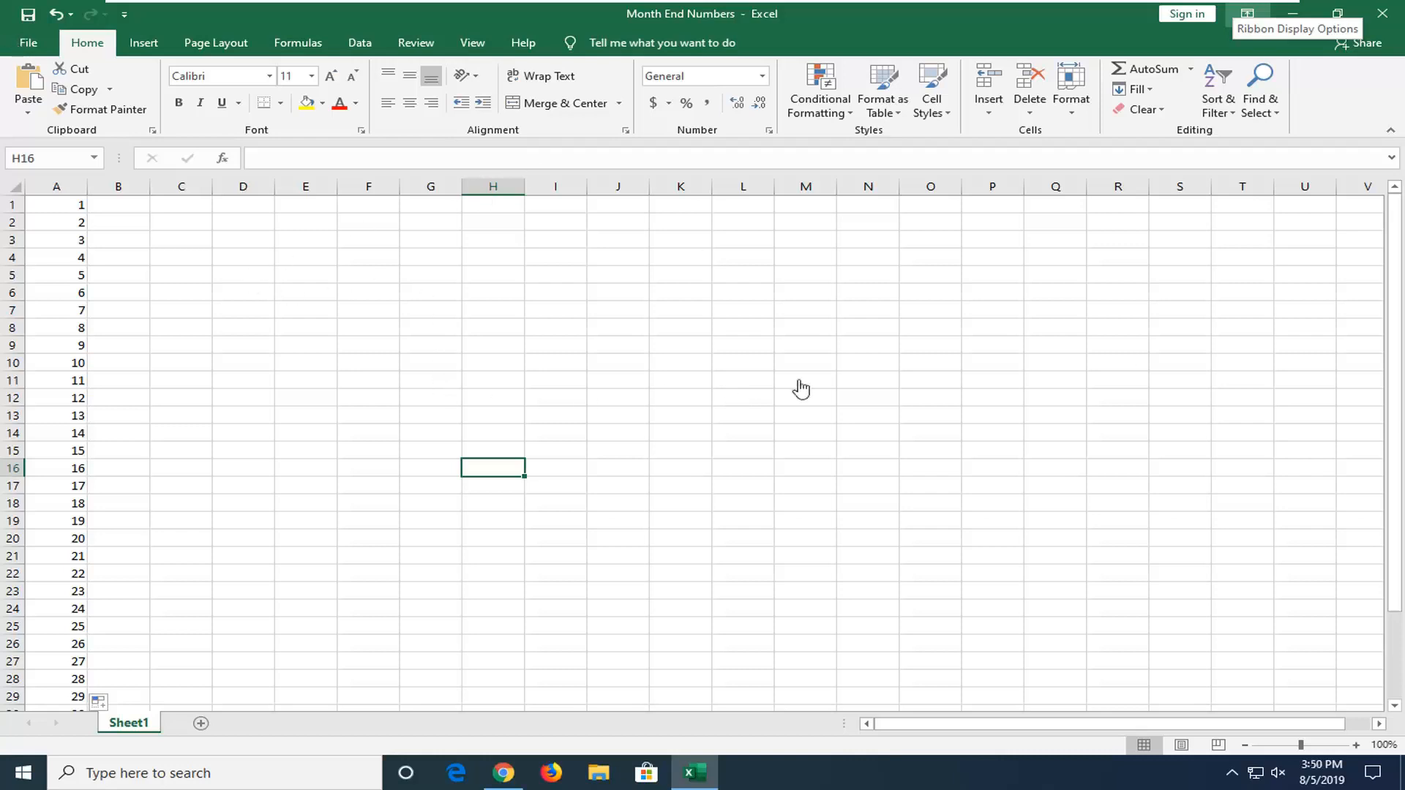
{"action": "mouse_move", "coordinate": [715, 20]}
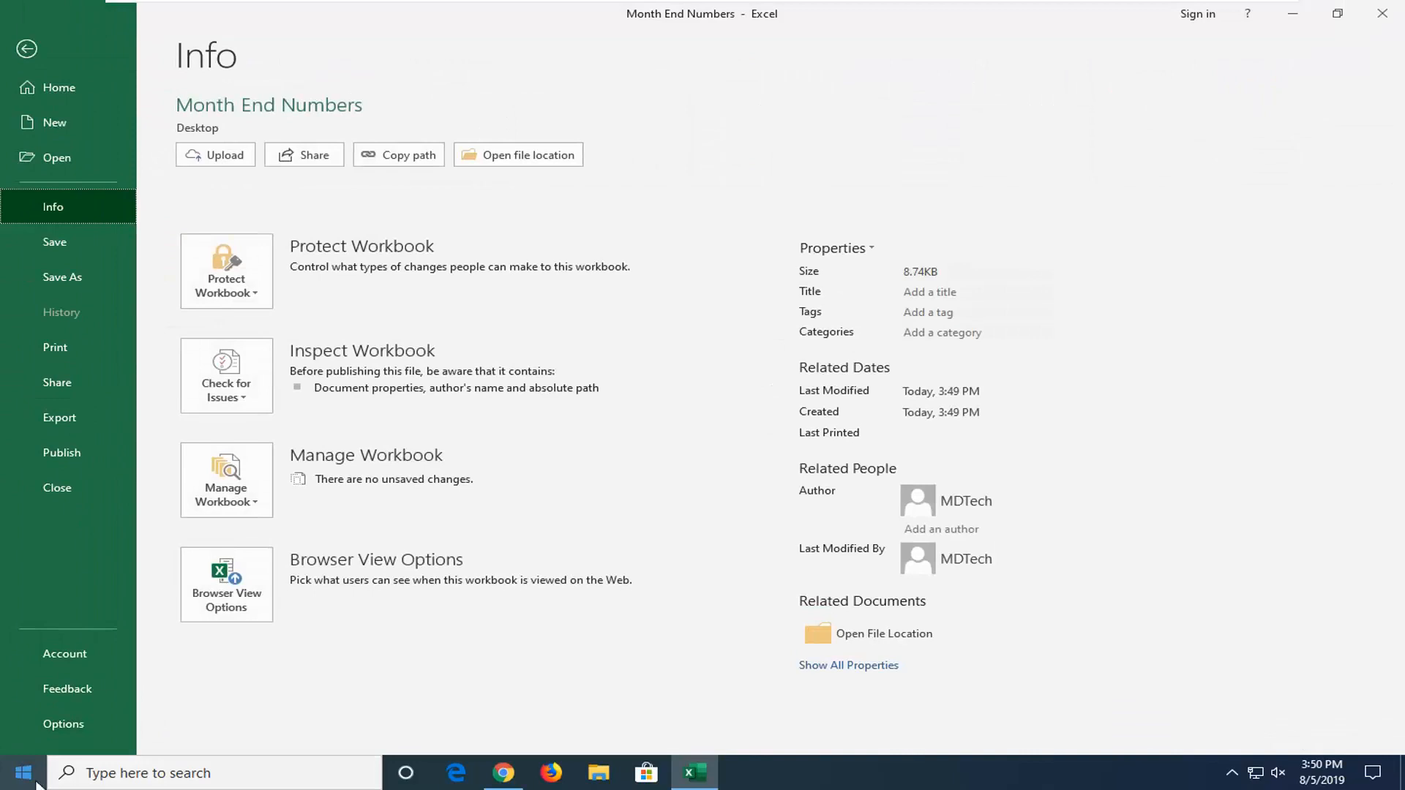
Step: Show Excel Options on the Save category with the AutoRecover interval and file location
{"action": "left_click", "coordinate": [64, 723]}
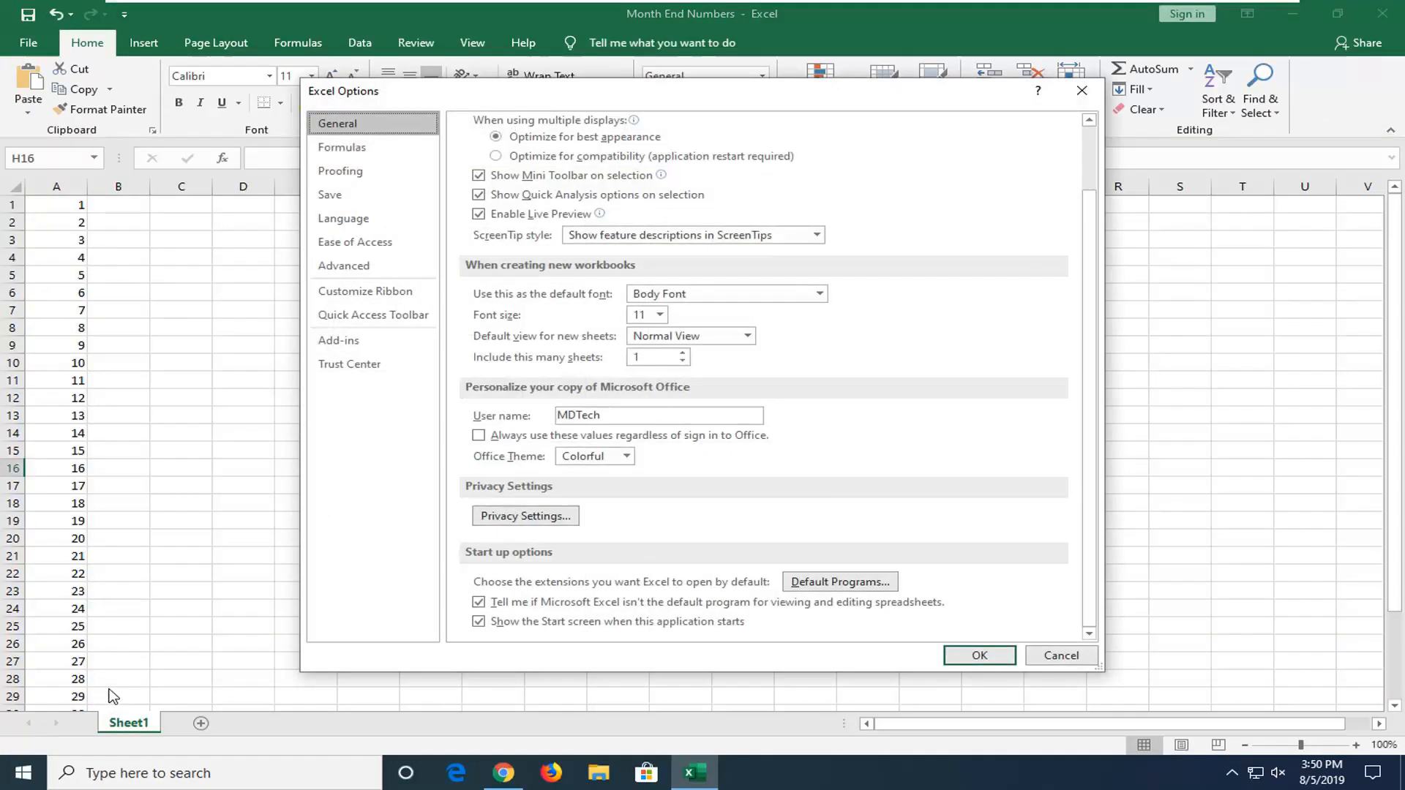
{"action": "left_click", "coordinate": [331, 194]}
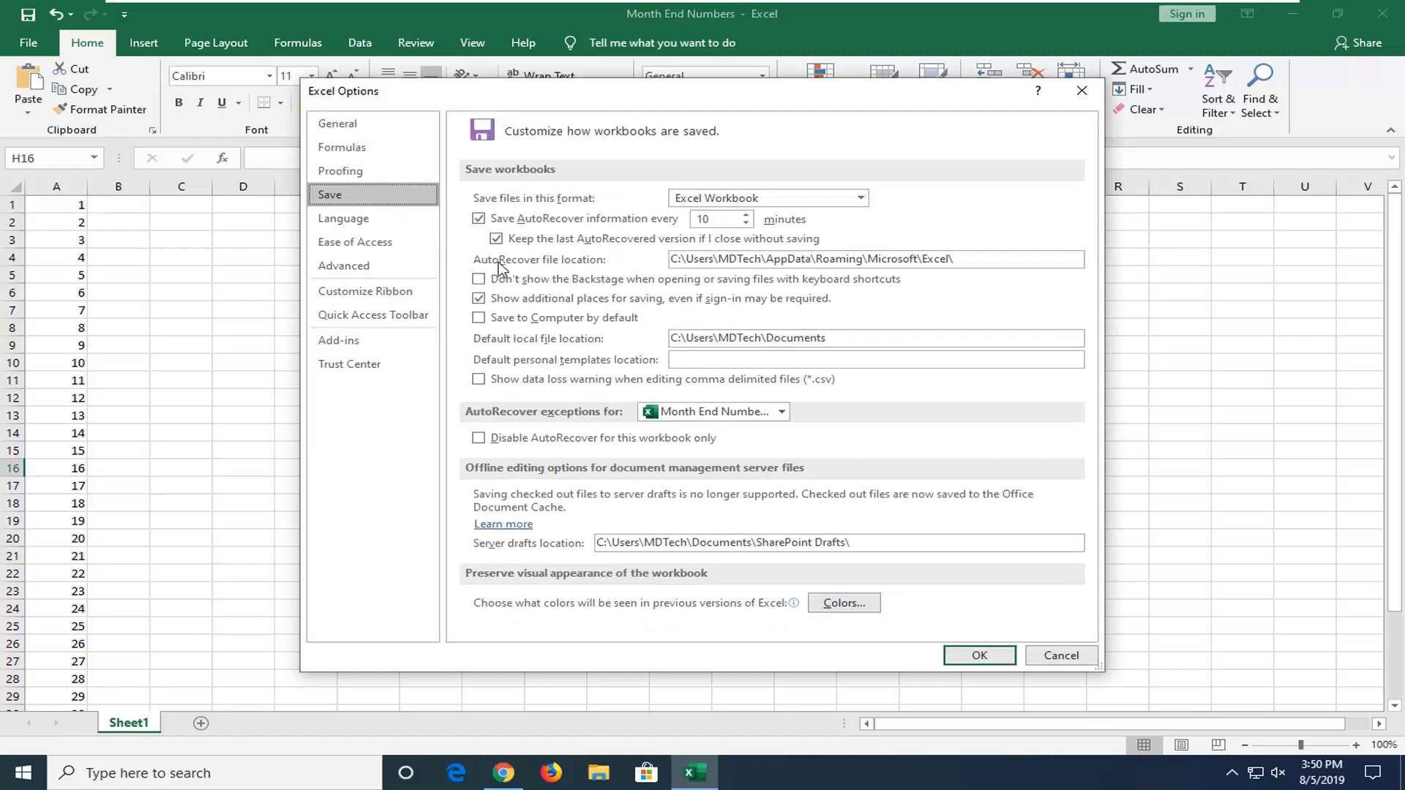
{"action": "mouse_move", "coordinate": [616, 268]}
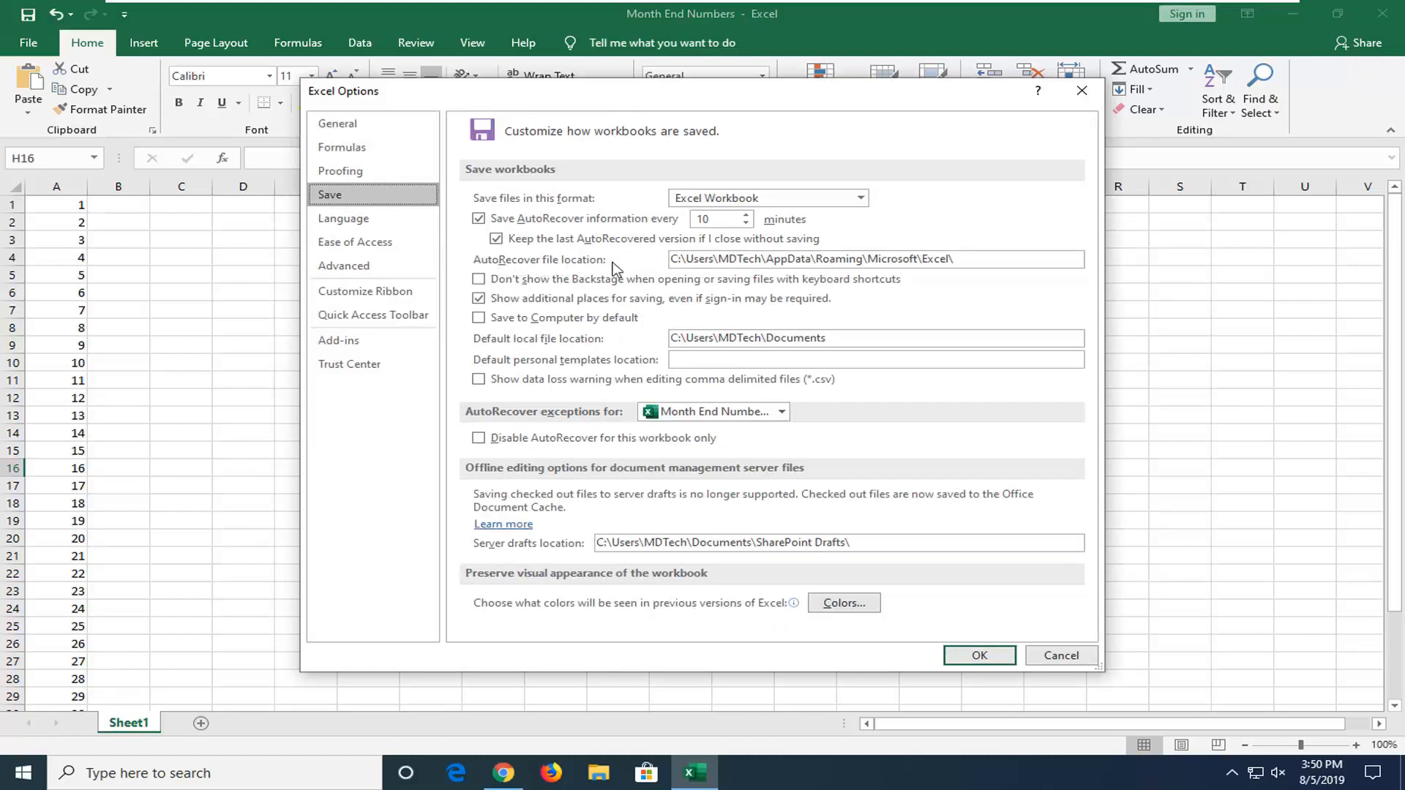
{"action": "mouse_move", "coordinate": [854, 252]}
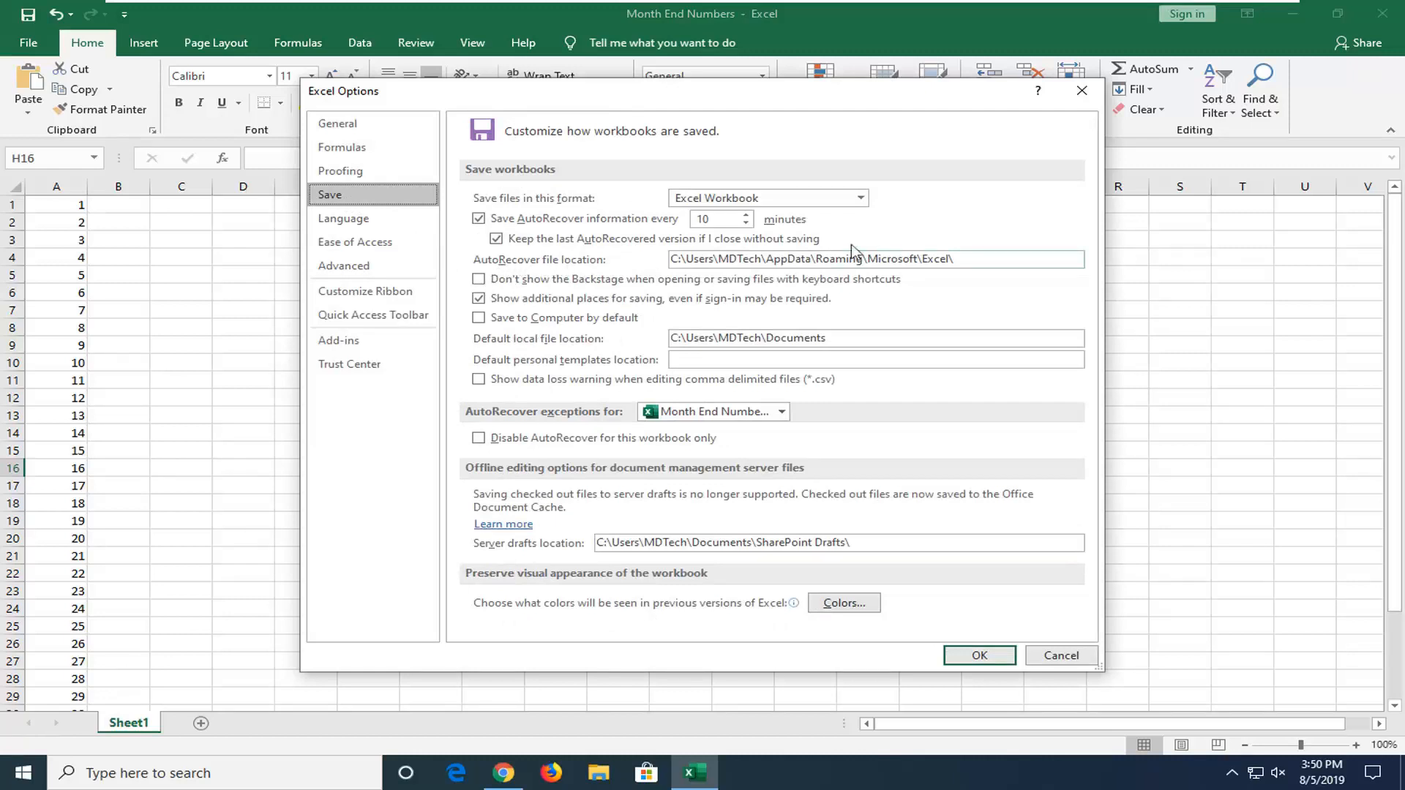
{"action": "mouse_move", "coordinate": [609, 662]}
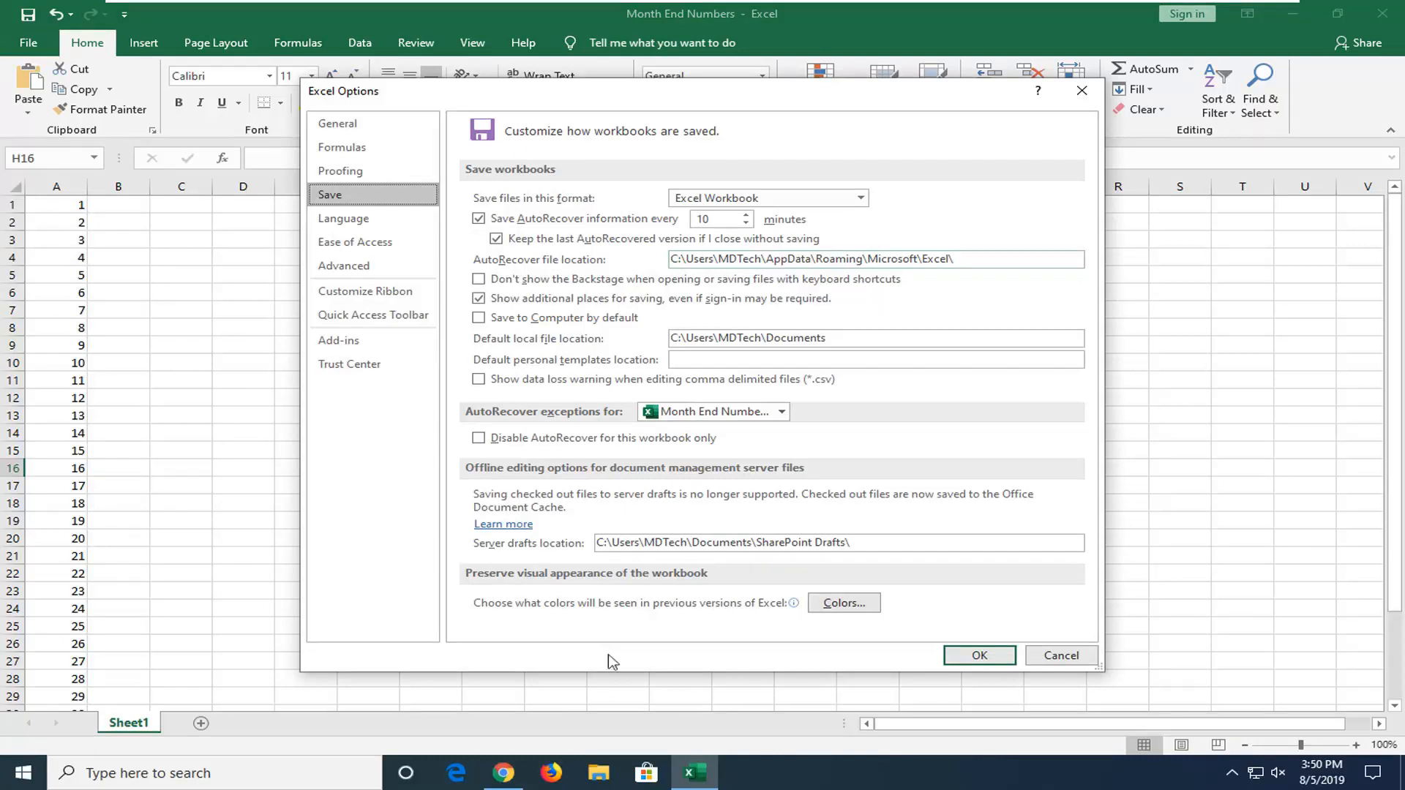
{"action": "mouse_move", "coordinate": [598, 773]}
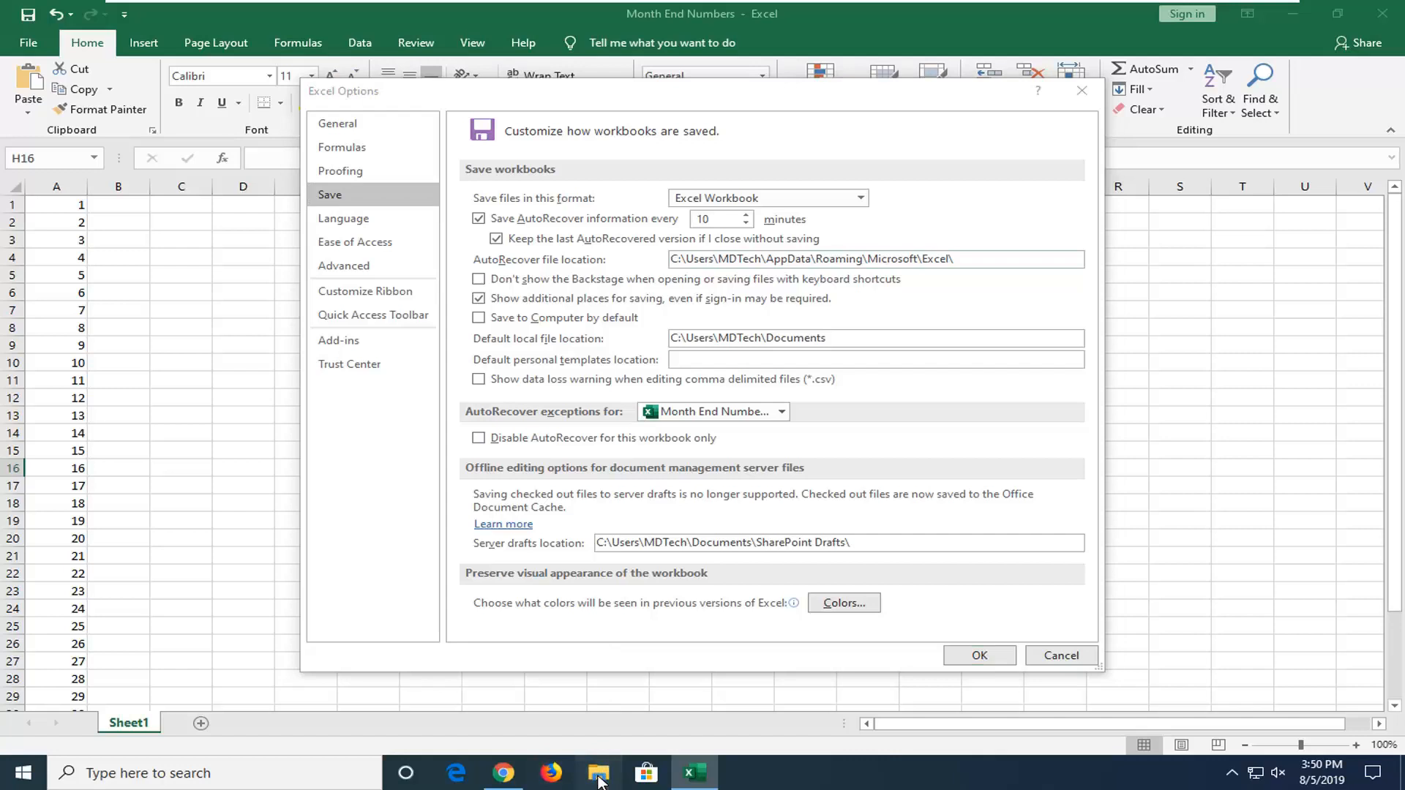
Step: Browse This PC > Local Disk (C:) > Users > the MDTech profile folder
{"action": "left_click", "coordinate": [598, 772]}
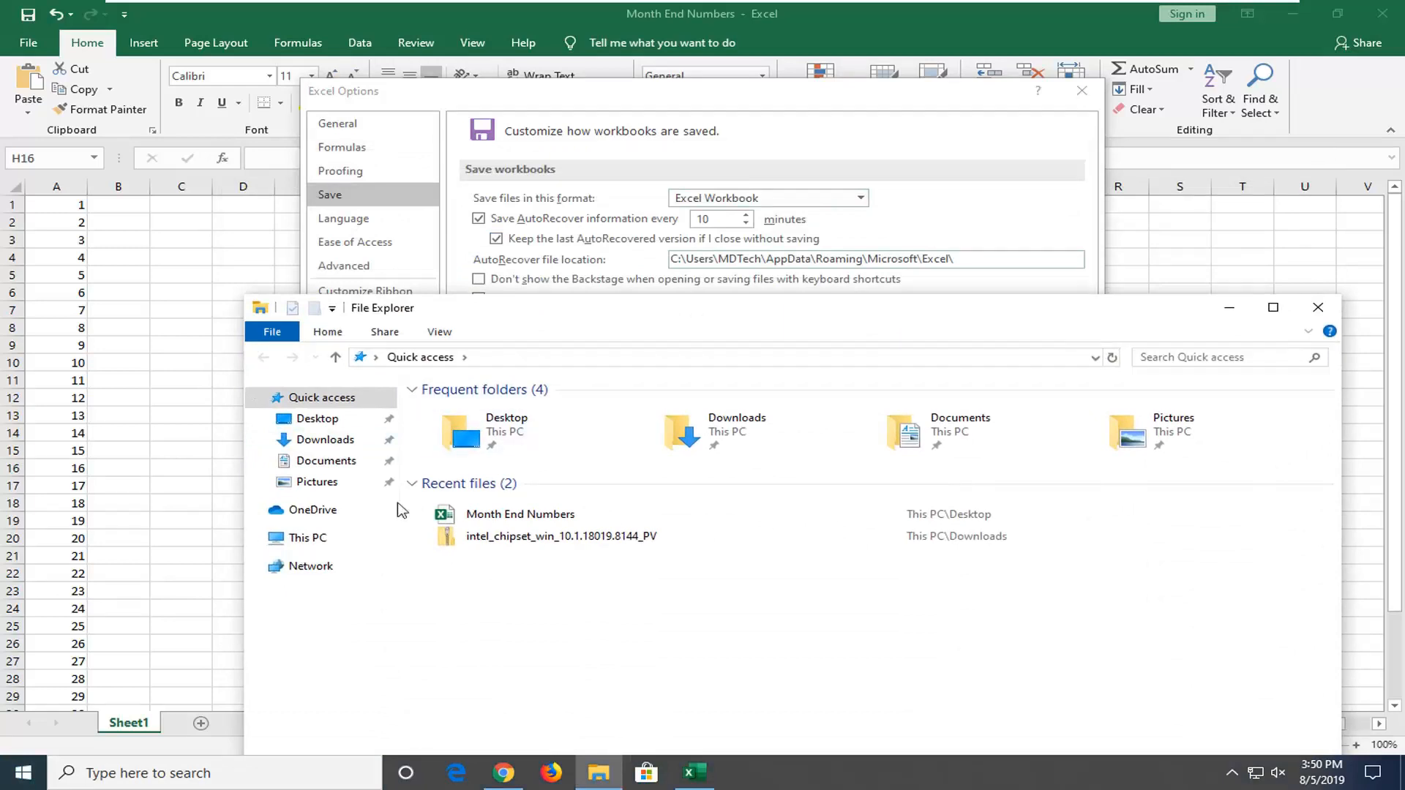
{"action": "left_click", "coordinate": [308, 537]}
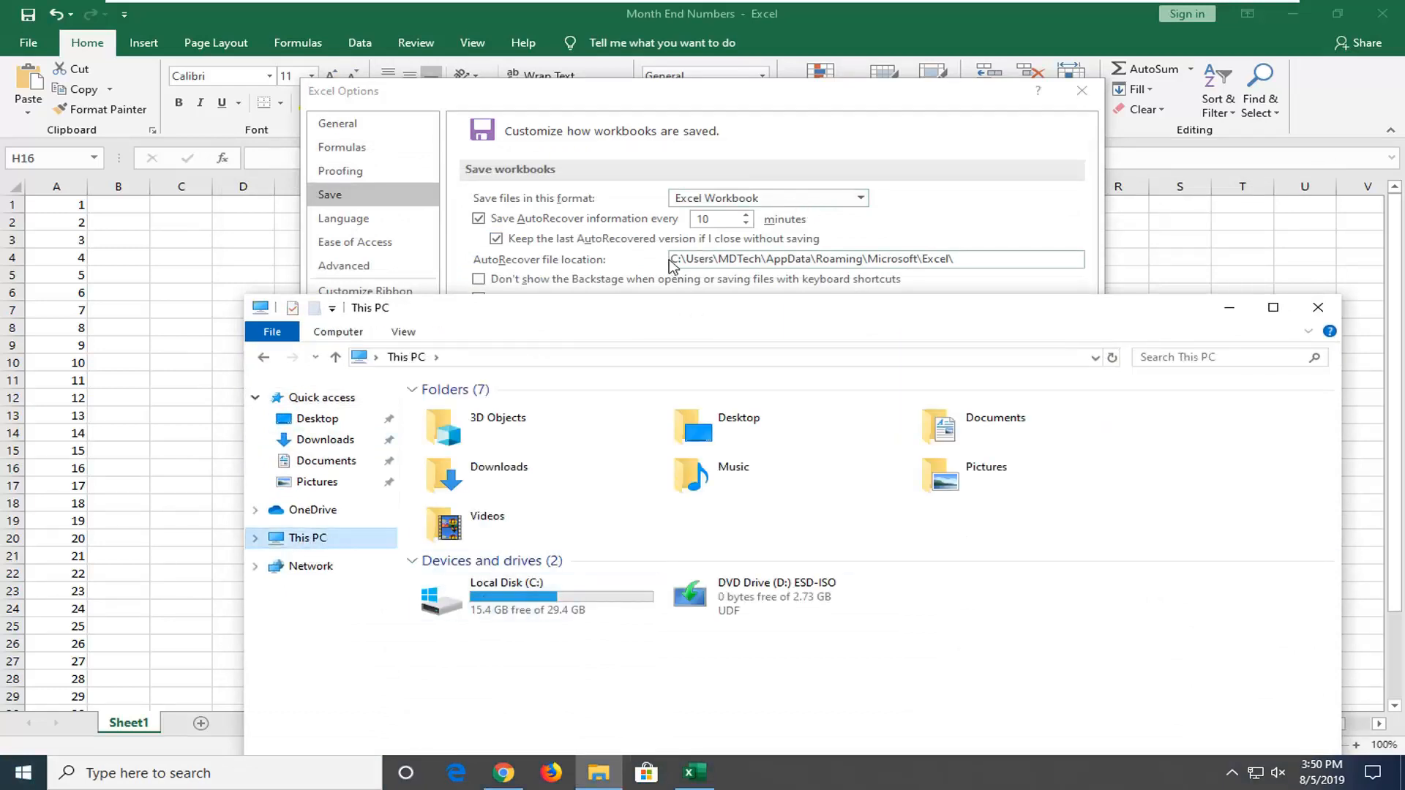
{"action": "double_click", "coordinate": [507, 596]}
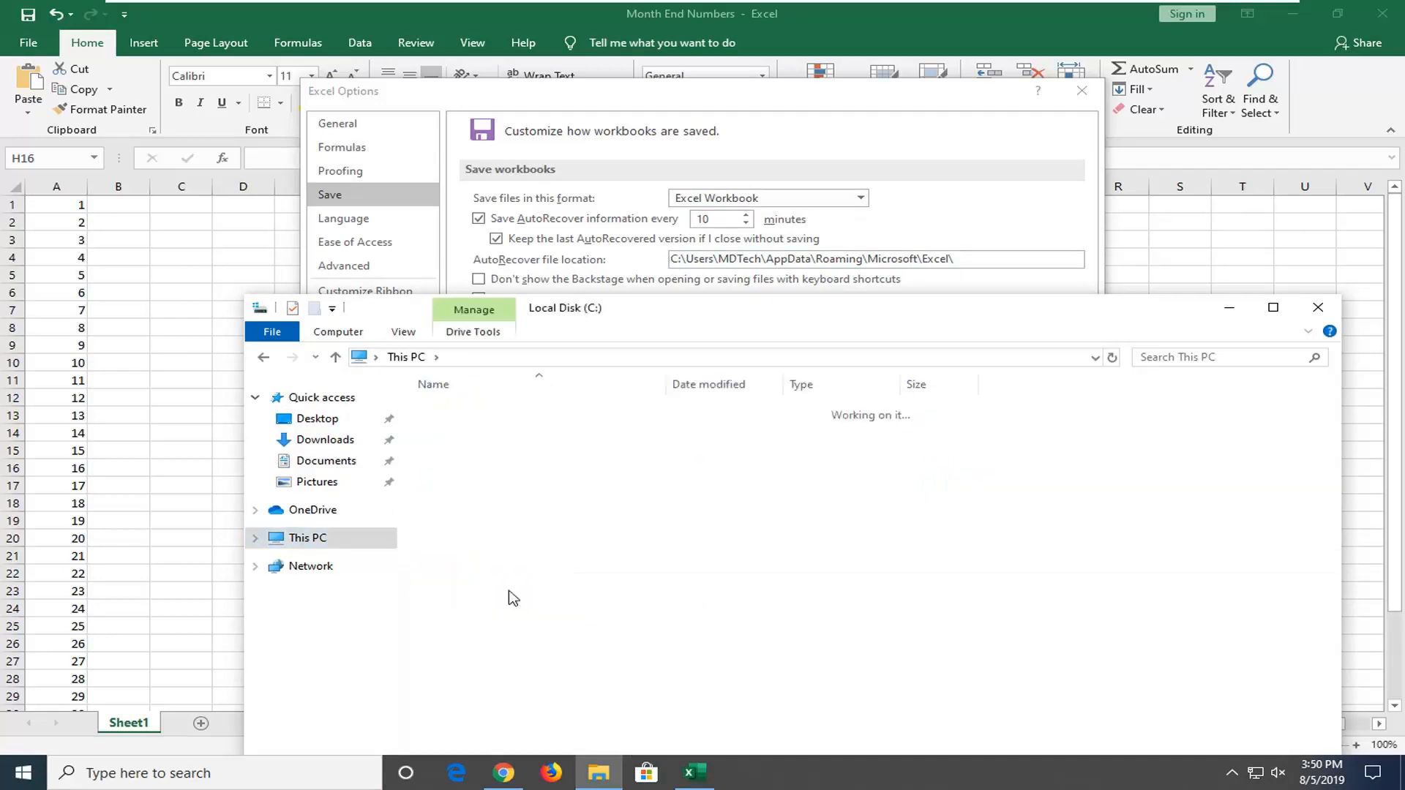
{"action": "left_click", "coordinate": [565, 308]}
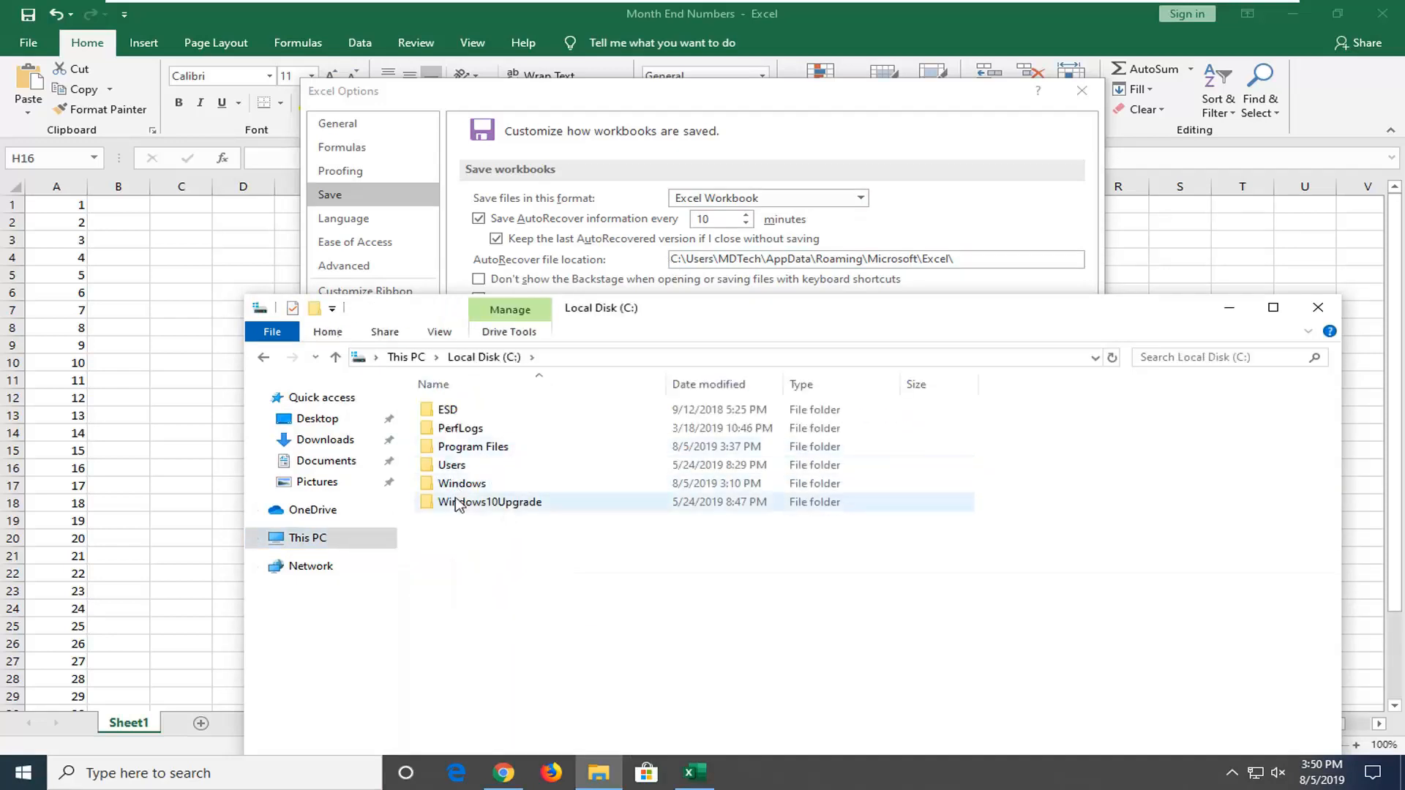
{"action": "double_click", "coordinate": [451, 466]}
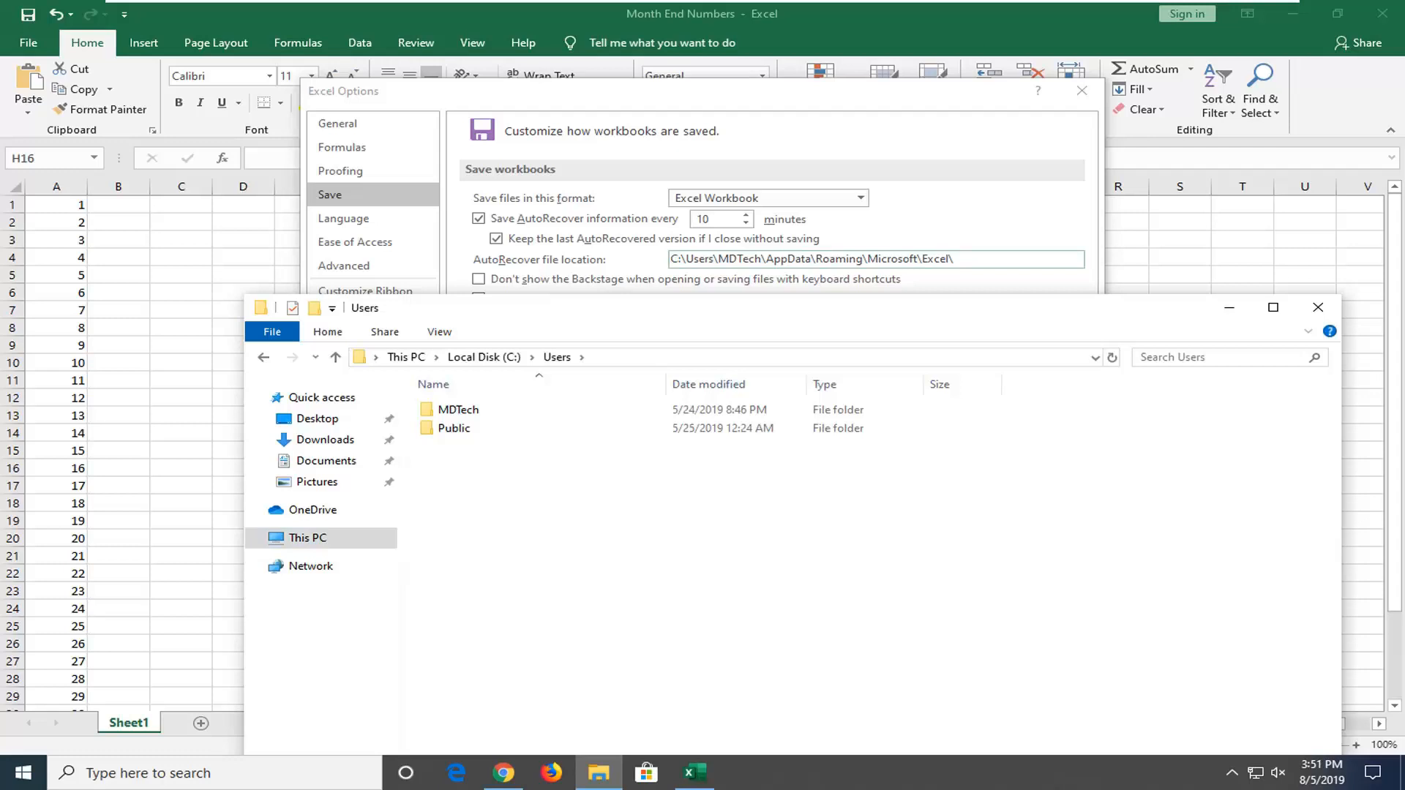
{"action": "double_click", "coordinate": [458, 410]}
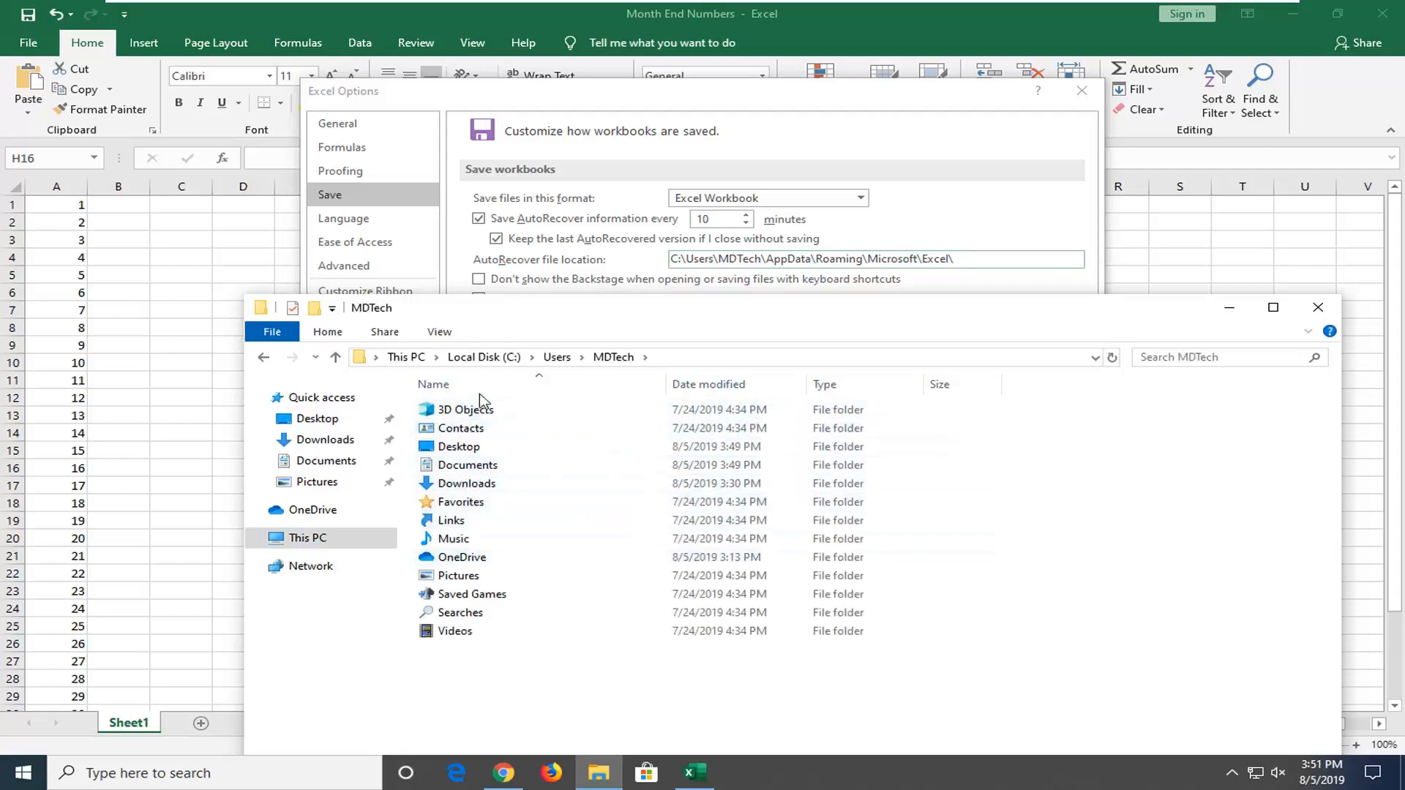
Step: Reveal hidden items and enter the AppData folder
{"action": "left_click", "coordinate": [439, 332]}
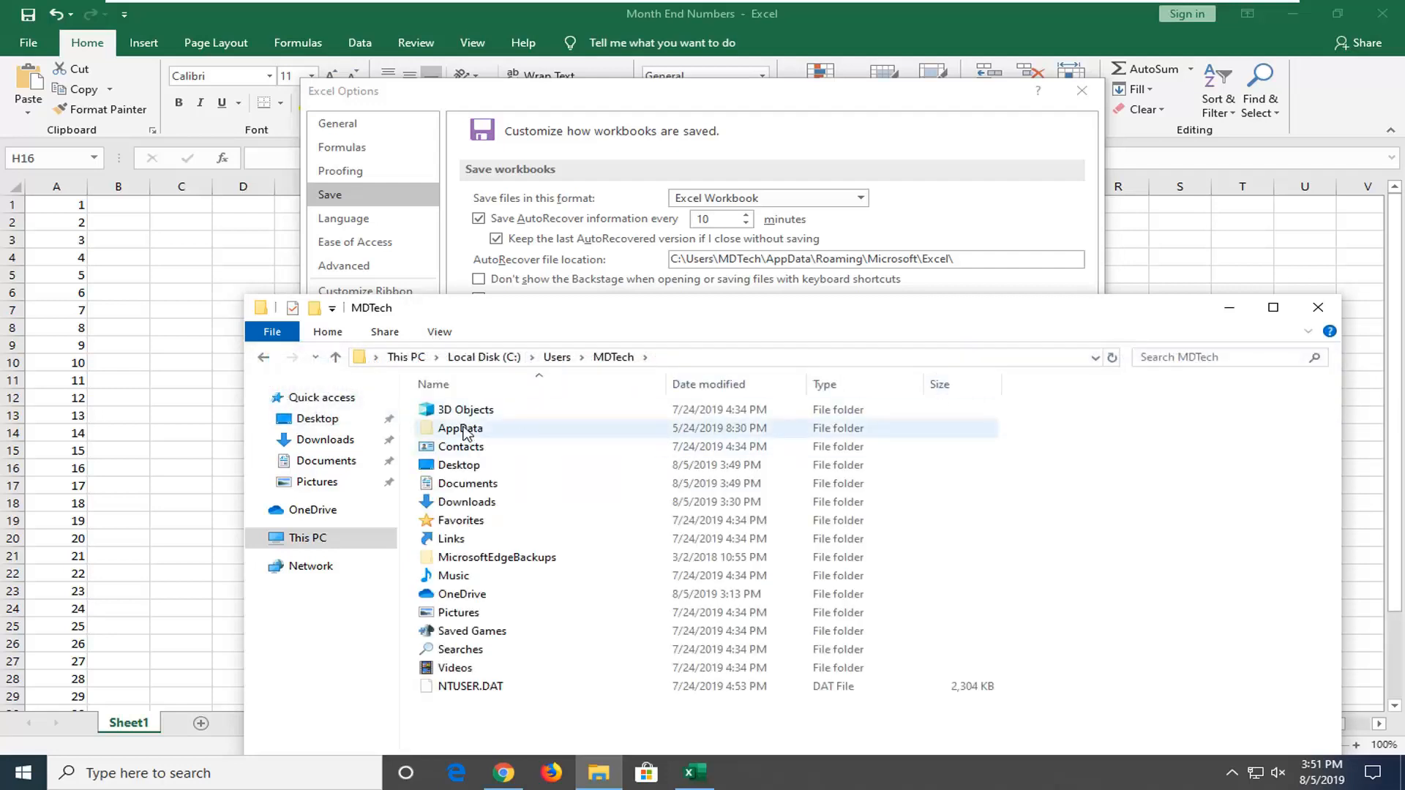
{"action": "mouse_move", "coordinate": [459, 429]}
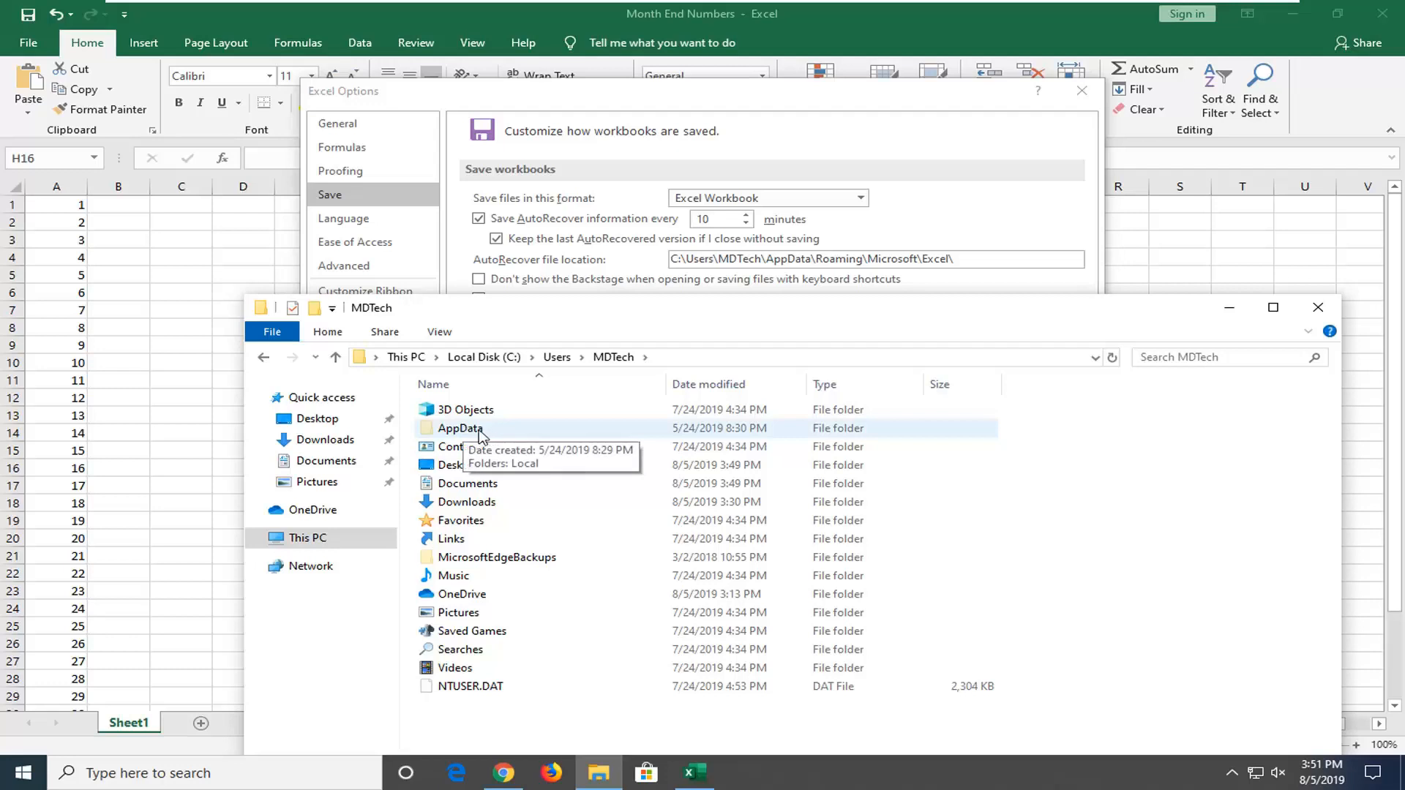
{"action": "double_click", "coordinate": [459, 427]}
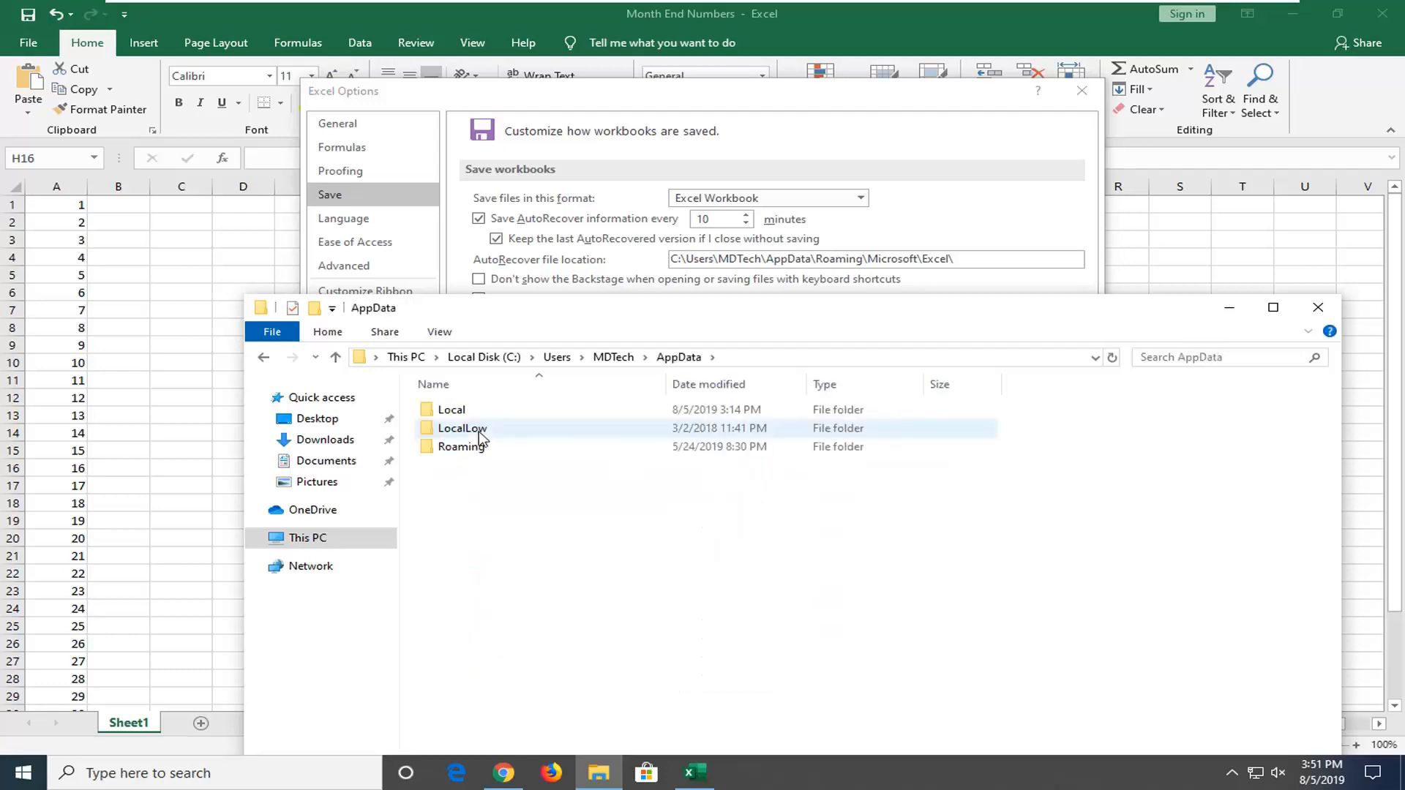
Step: Follow Roaming > Microsoft > Excel to reach the AutoRecover location
{"action": "double_click", "coordinate": [463, 447]}
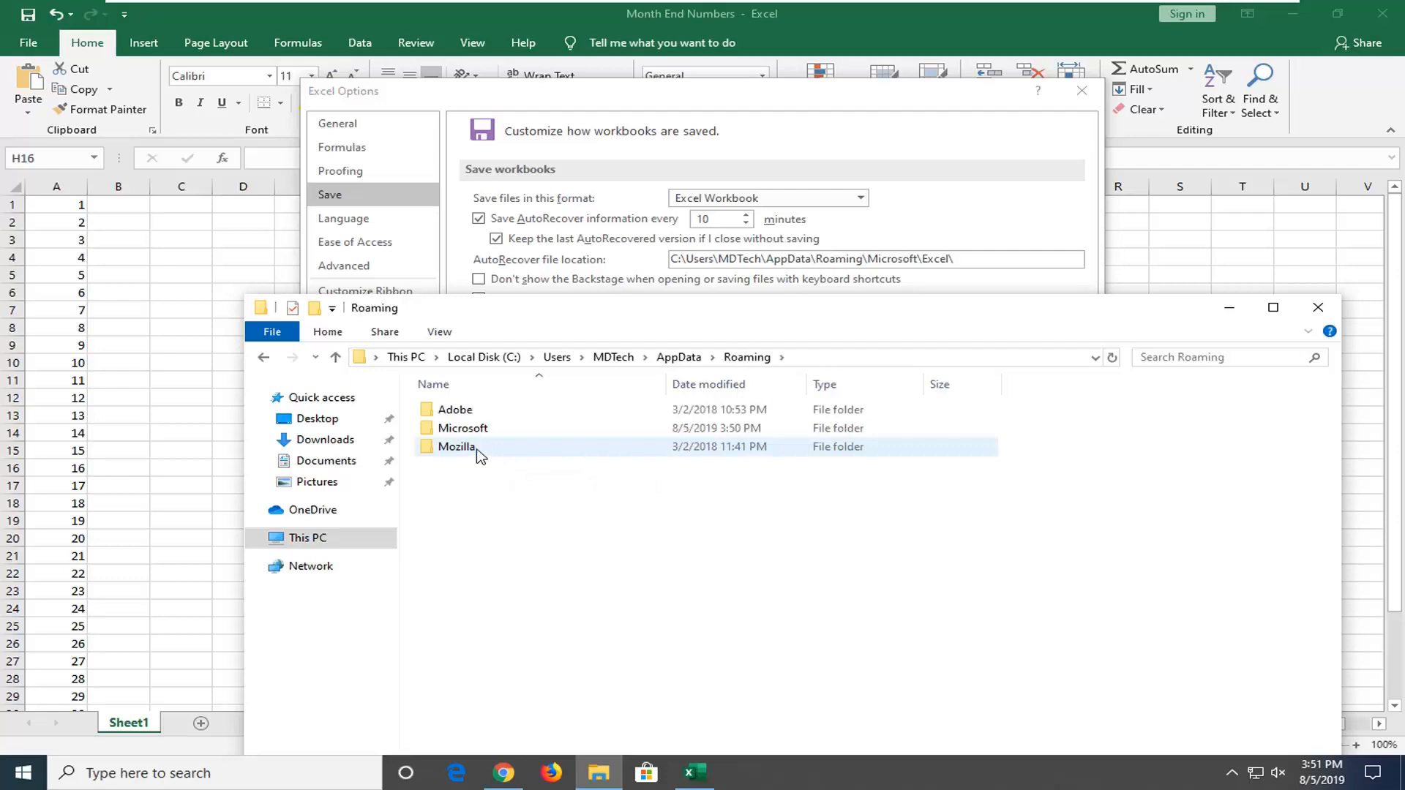
{"action": "double_click", "coordinate": [464, 427]}
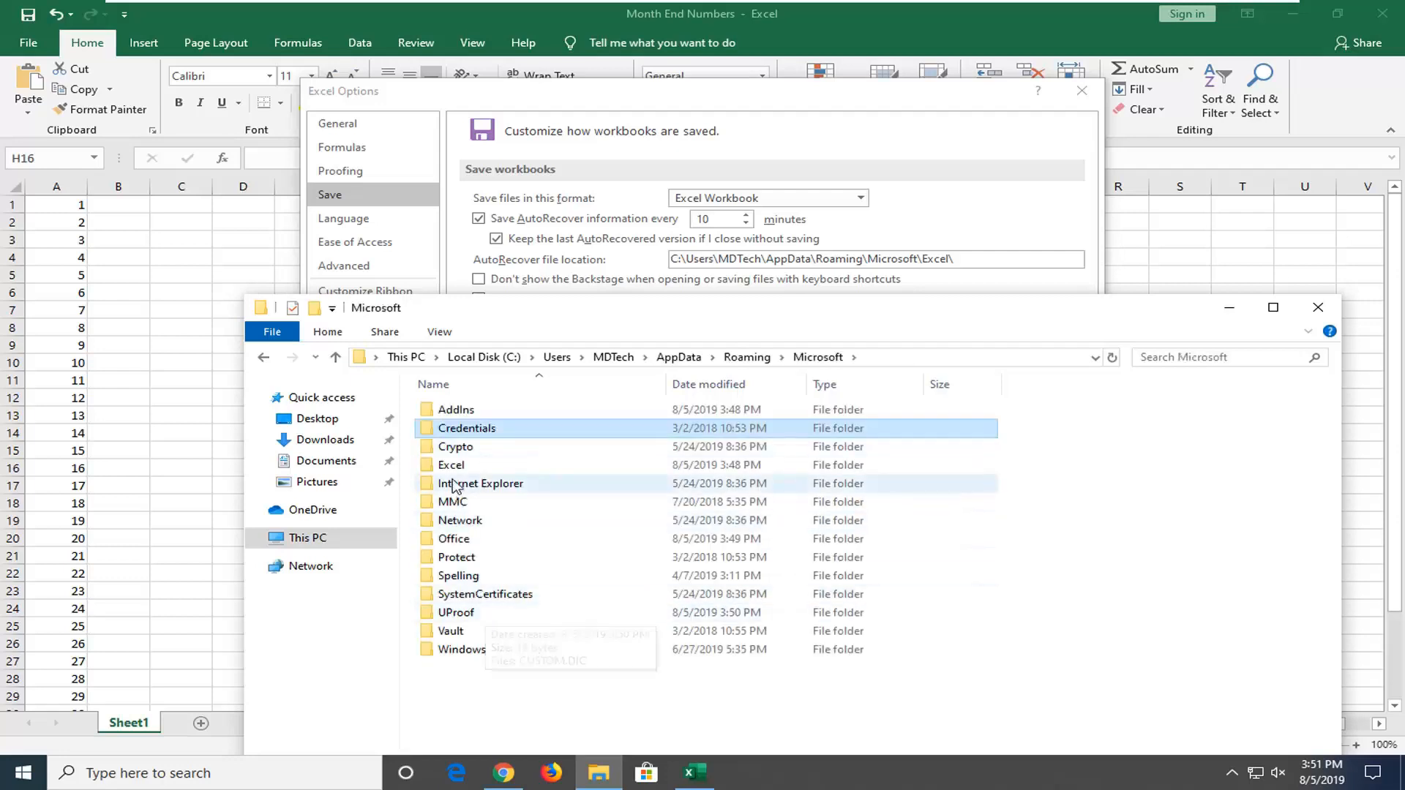
{"action": "double_click", "coordinate": [450, 464]}
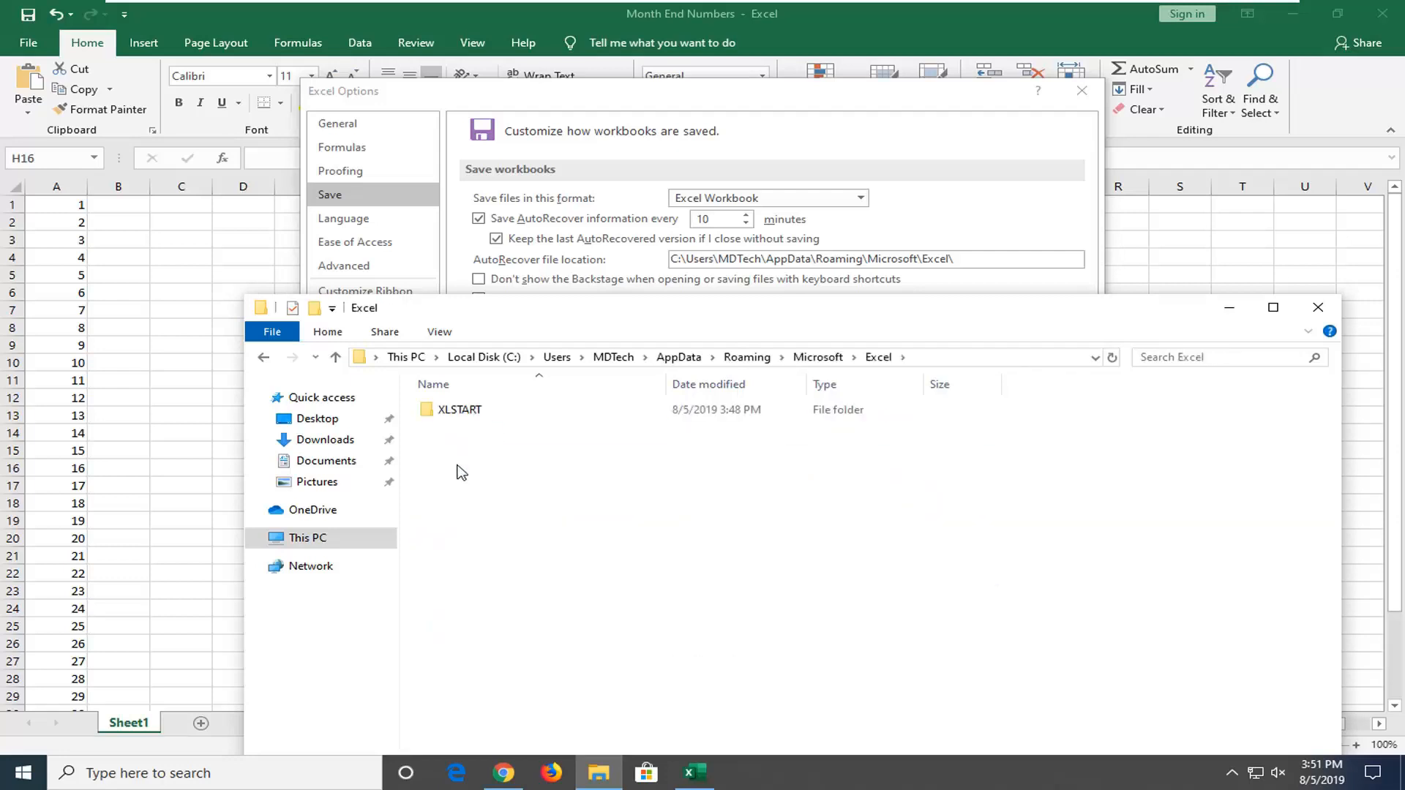
Step: Enter the XLSTART folder holding the autosaved month end numbers workbook
{"action": "left_click", "coordinate": [459, 410]}
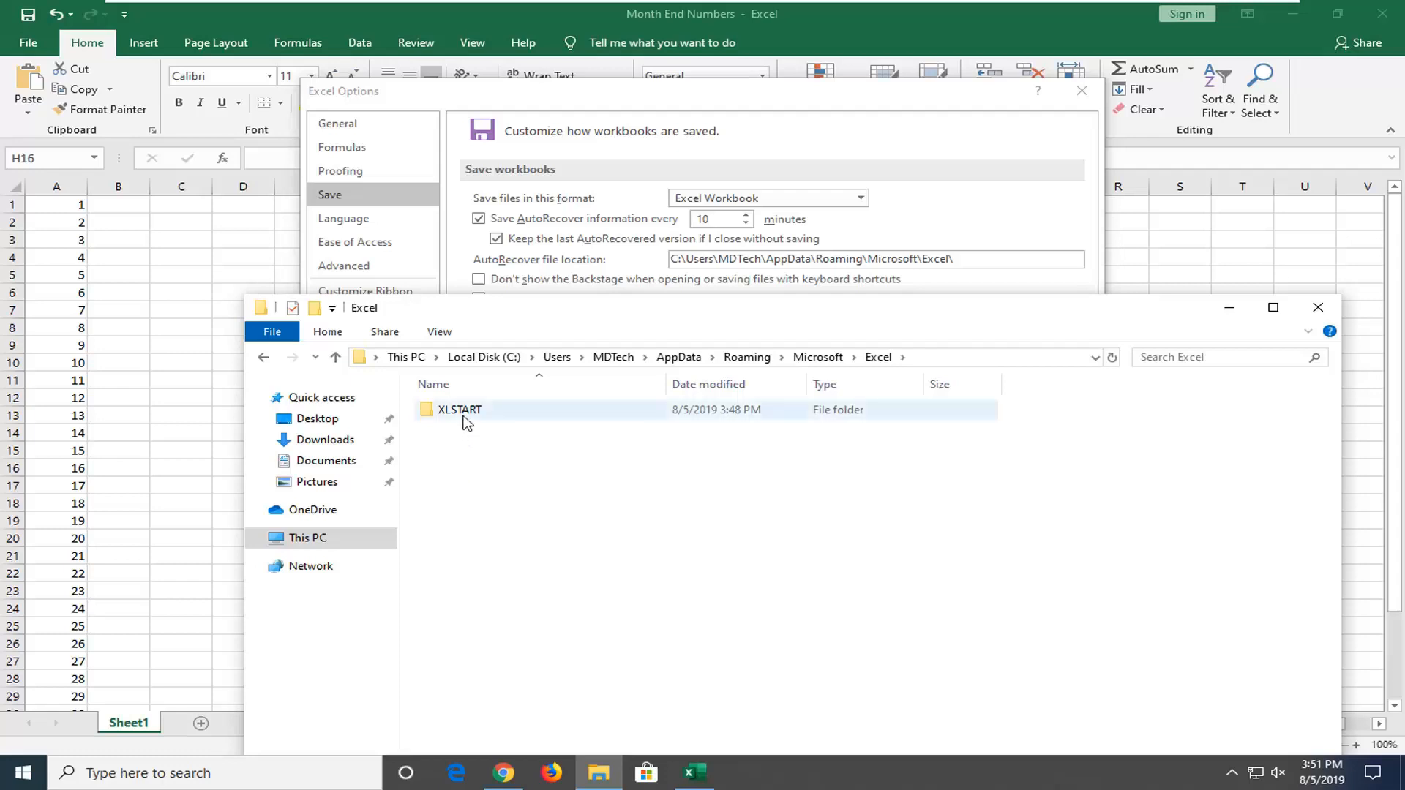
{"action": "left_click", "coordinate": [499, 458]}
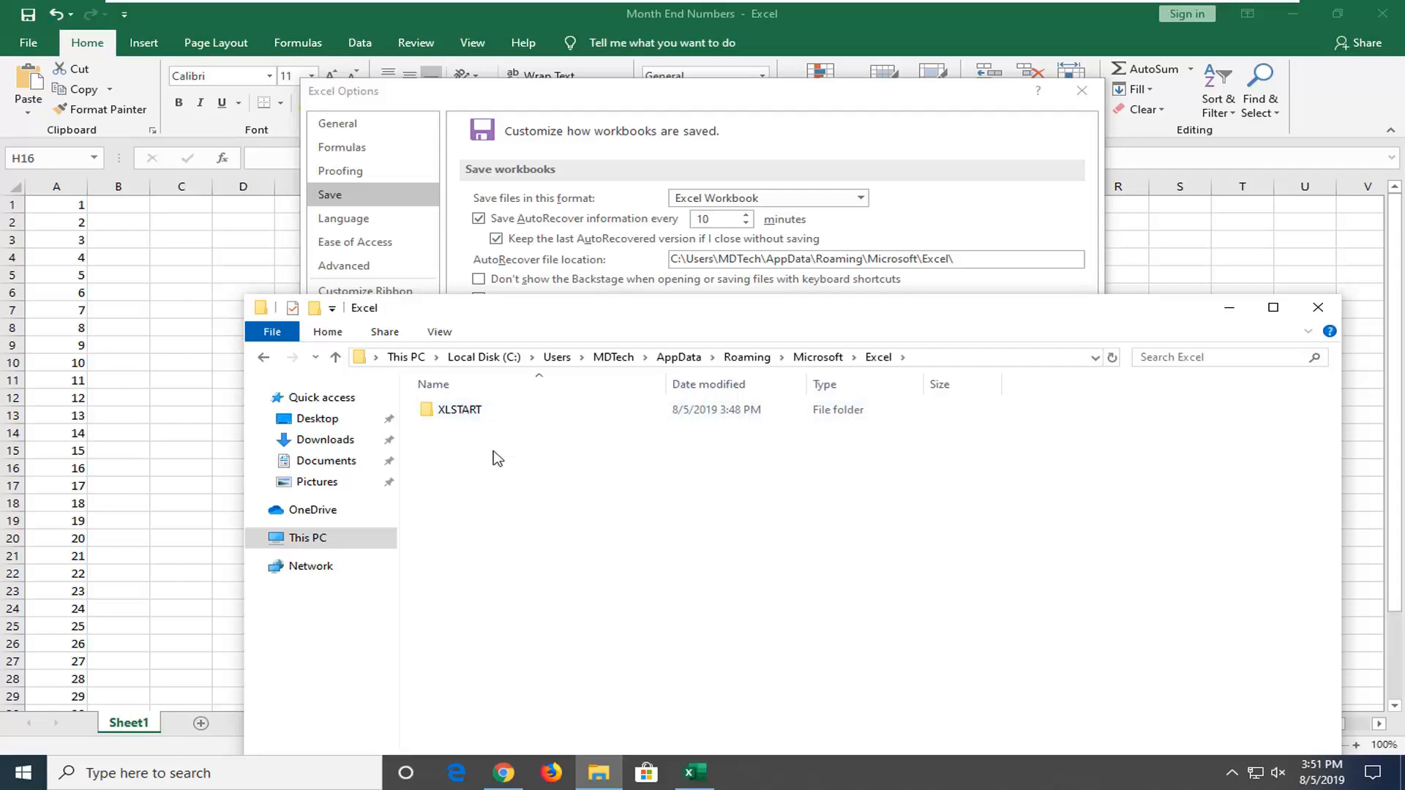
{"action": "mouse_move", "coordinate": [454, 428]}
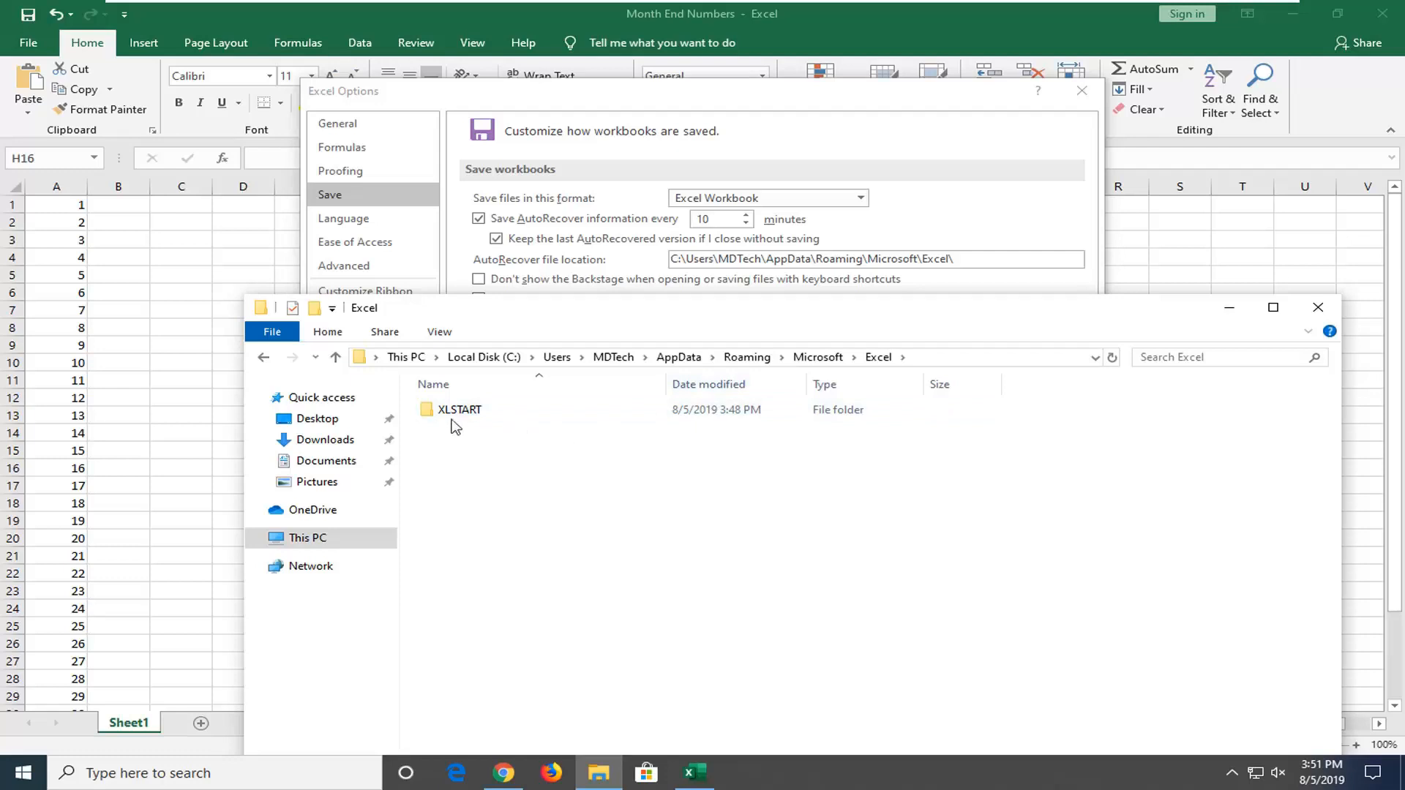
{"action": "mouse_move", "coordinate": [433, 430]}
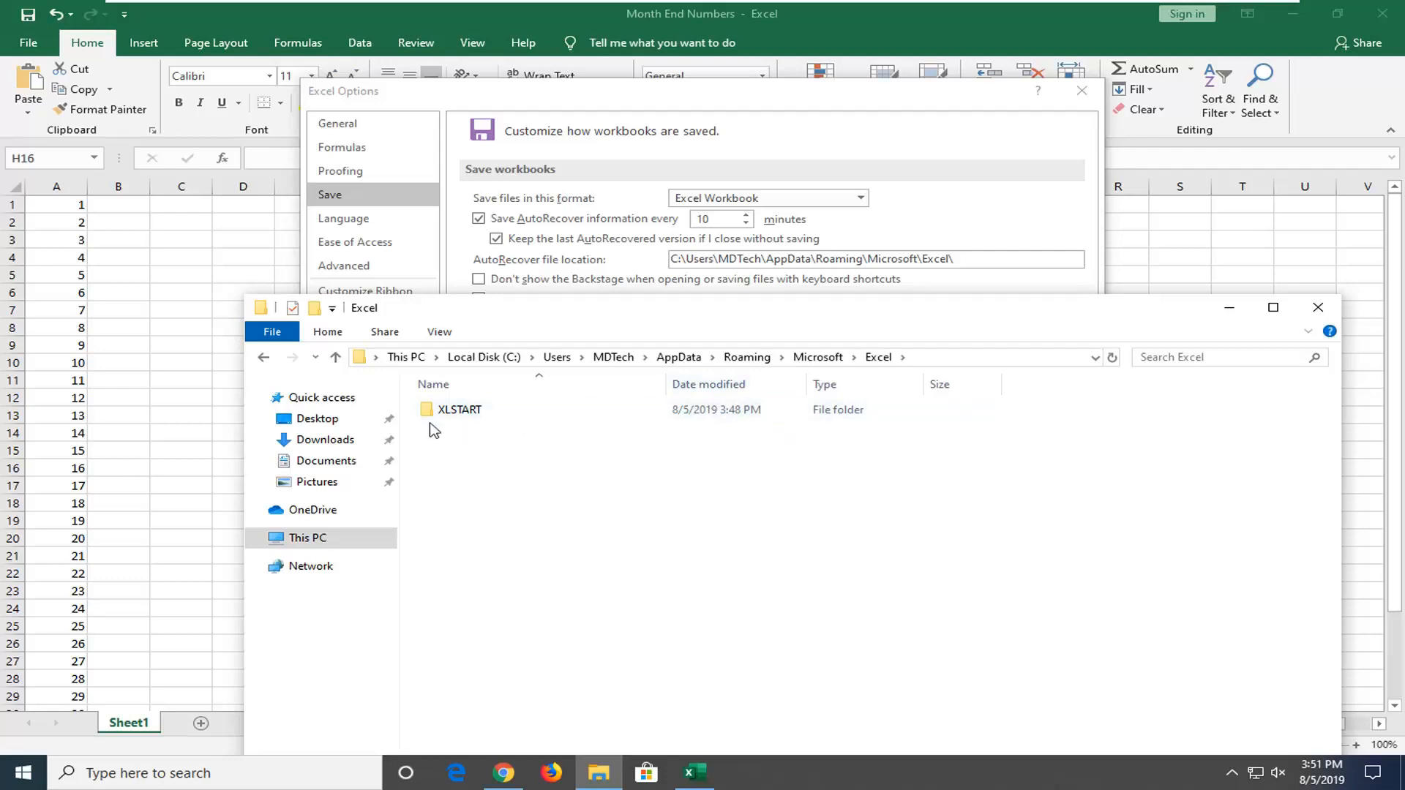
{"action": "mouse_move", "coordinate": [516, 507]}
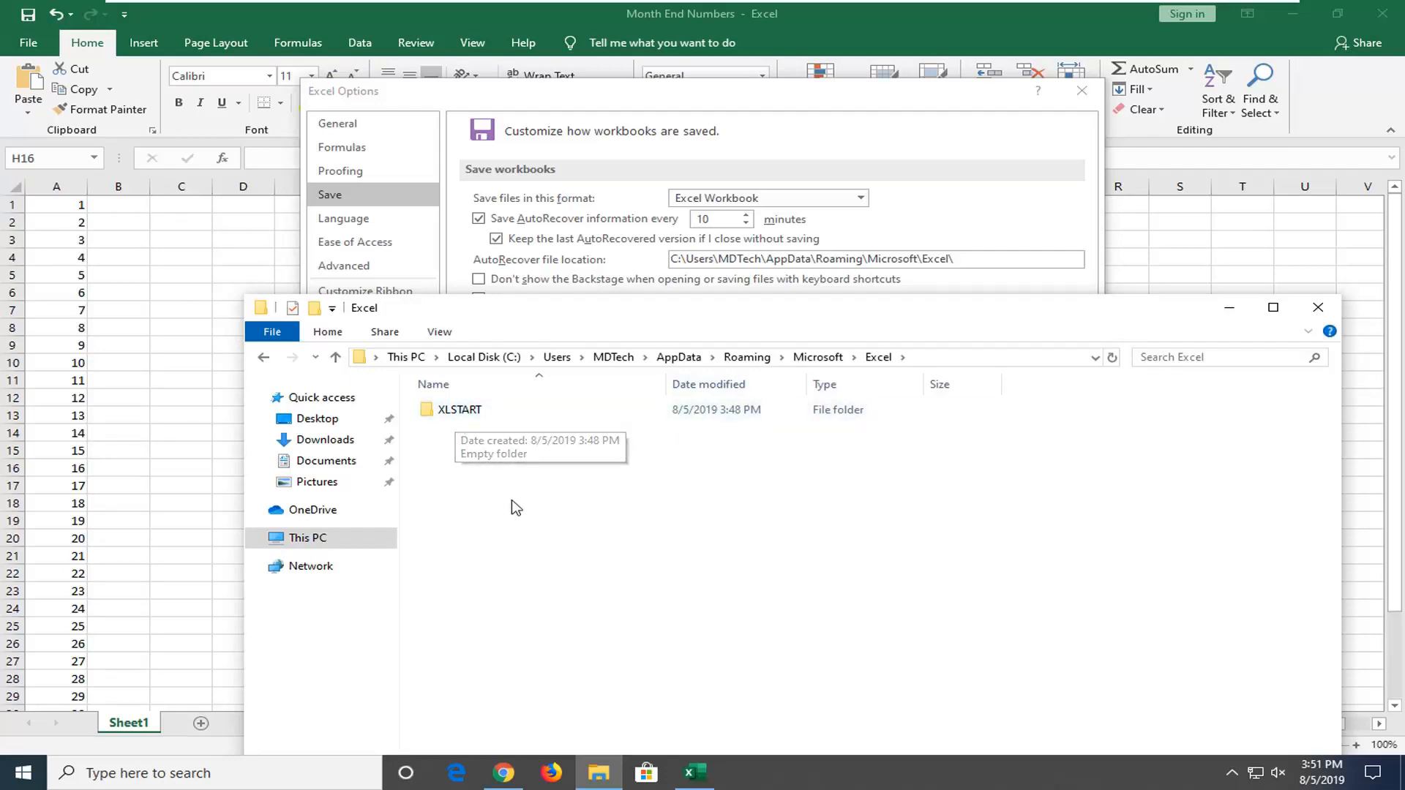
{"action": "left_click", "coordinate": [459, 410]}
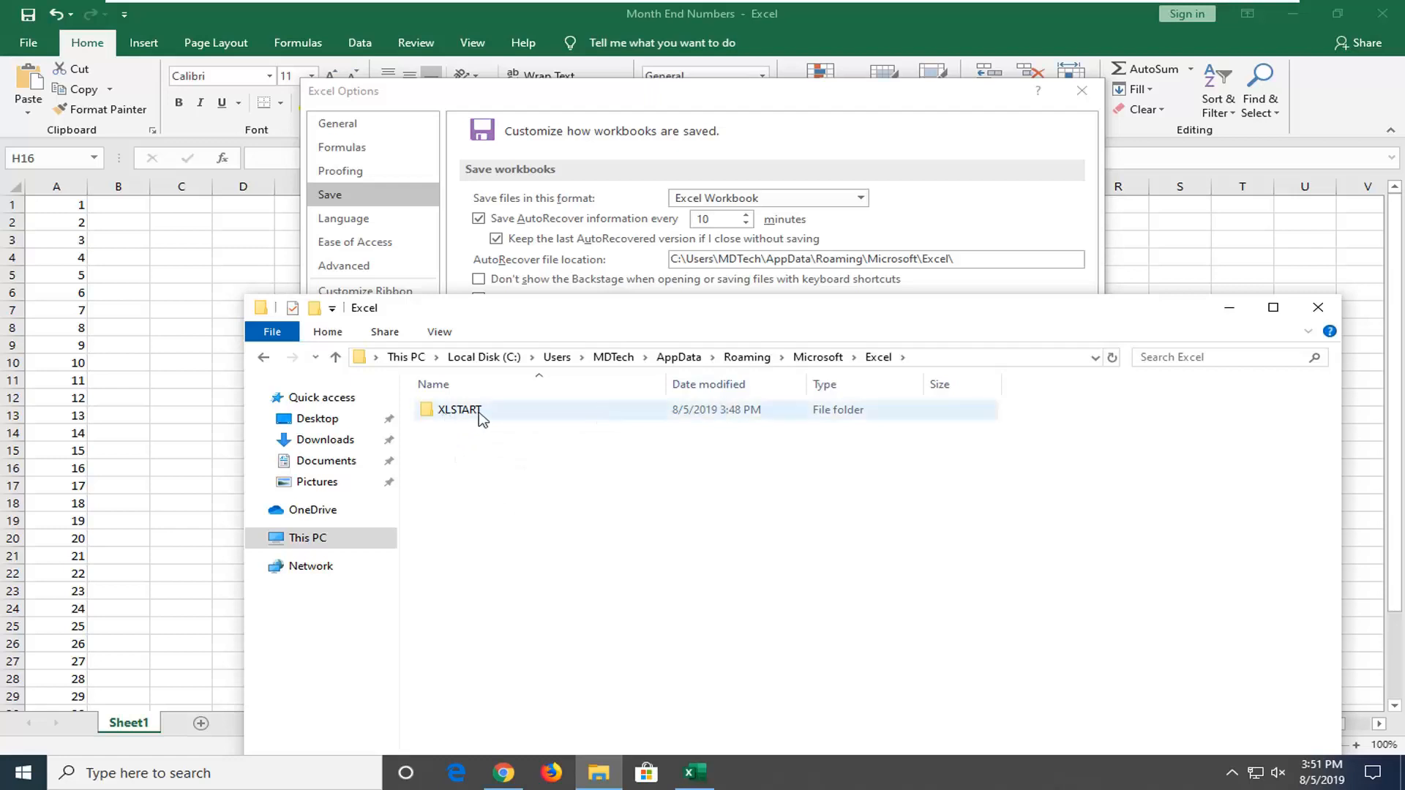
{"action": "double_click", "coordinate": [459, 409]}
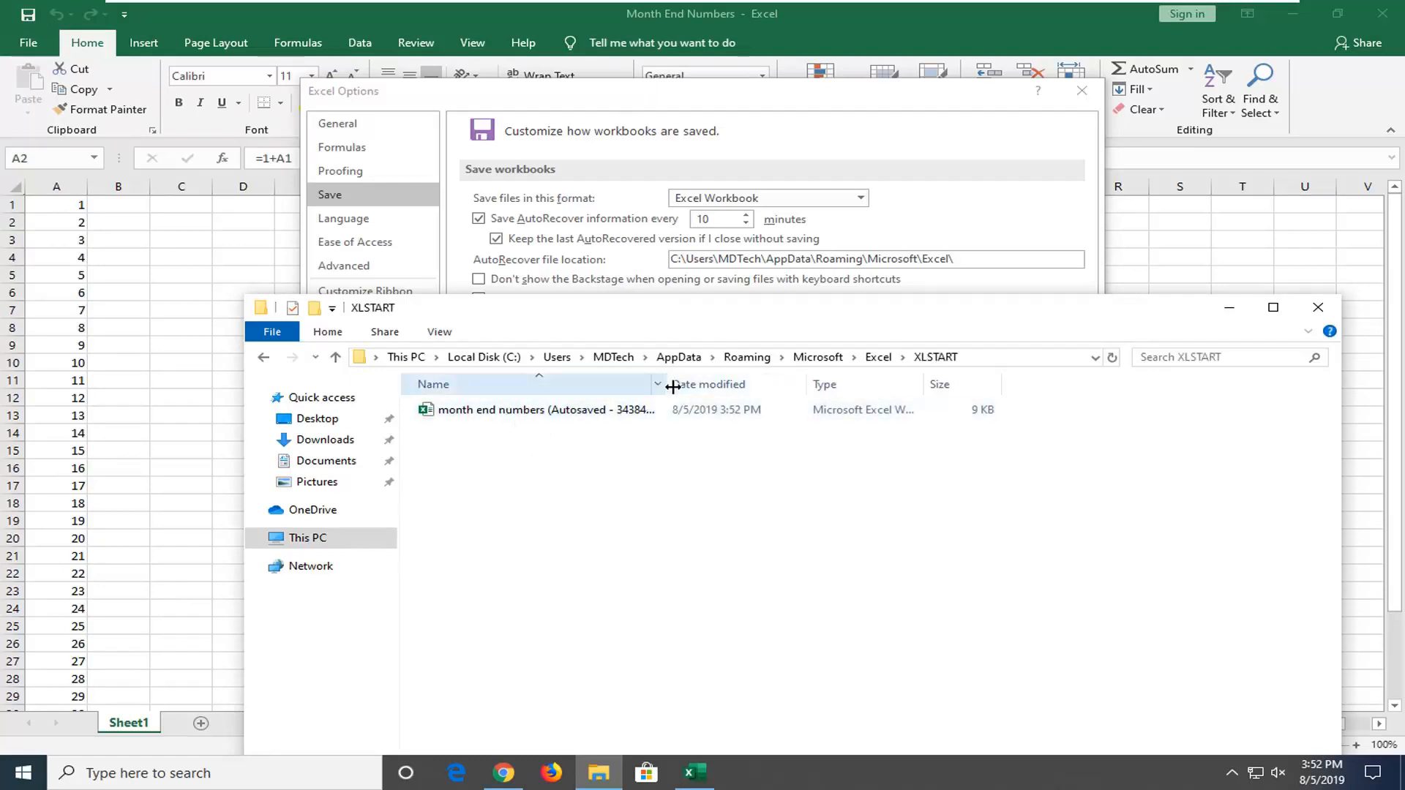
Step: Load the autosaved month end numbers workbook, dismiss Excel Options with OK, and deselect column A
{"action": "left_click", "coordinate": [545, 410]}
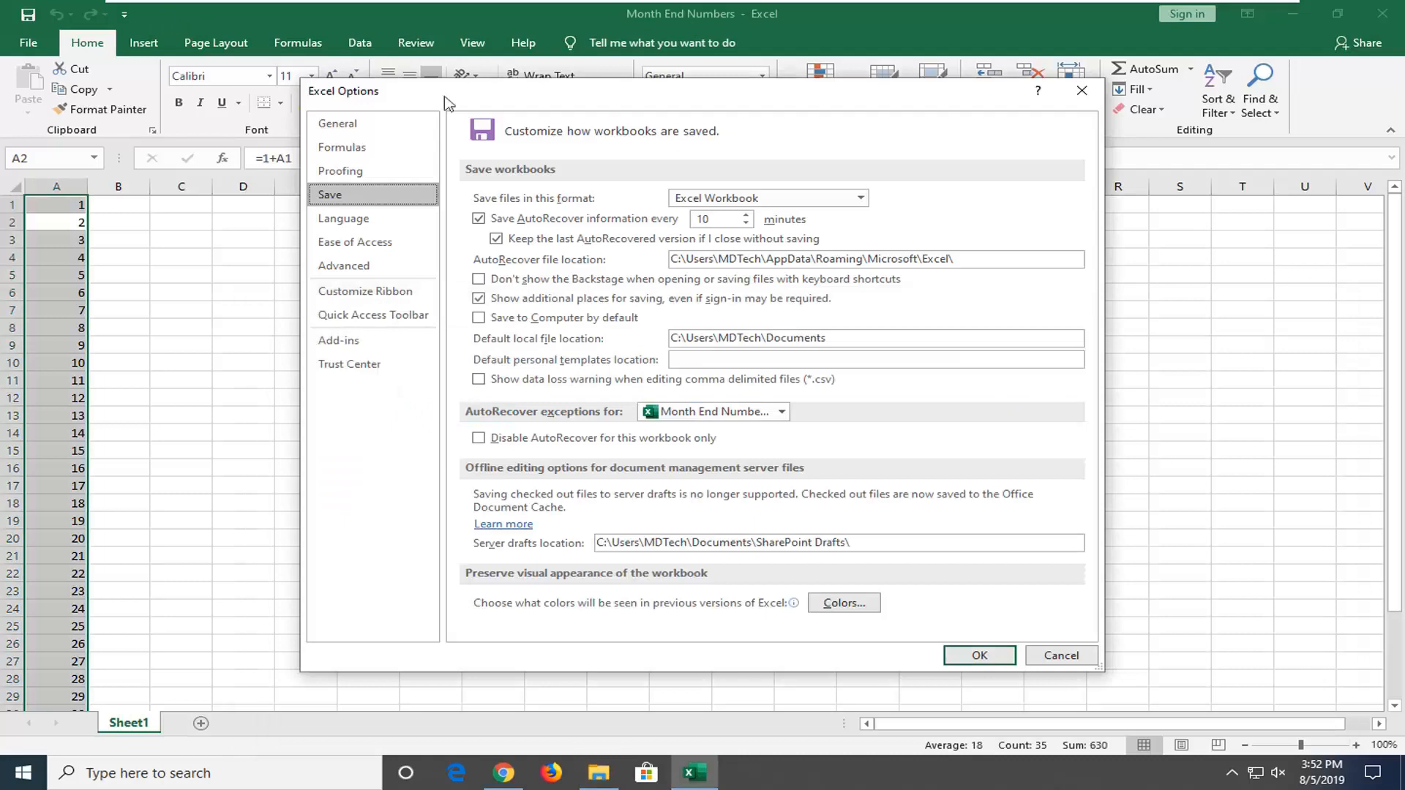
{"action": "mouse_move", "coordinate": [979, 655]}
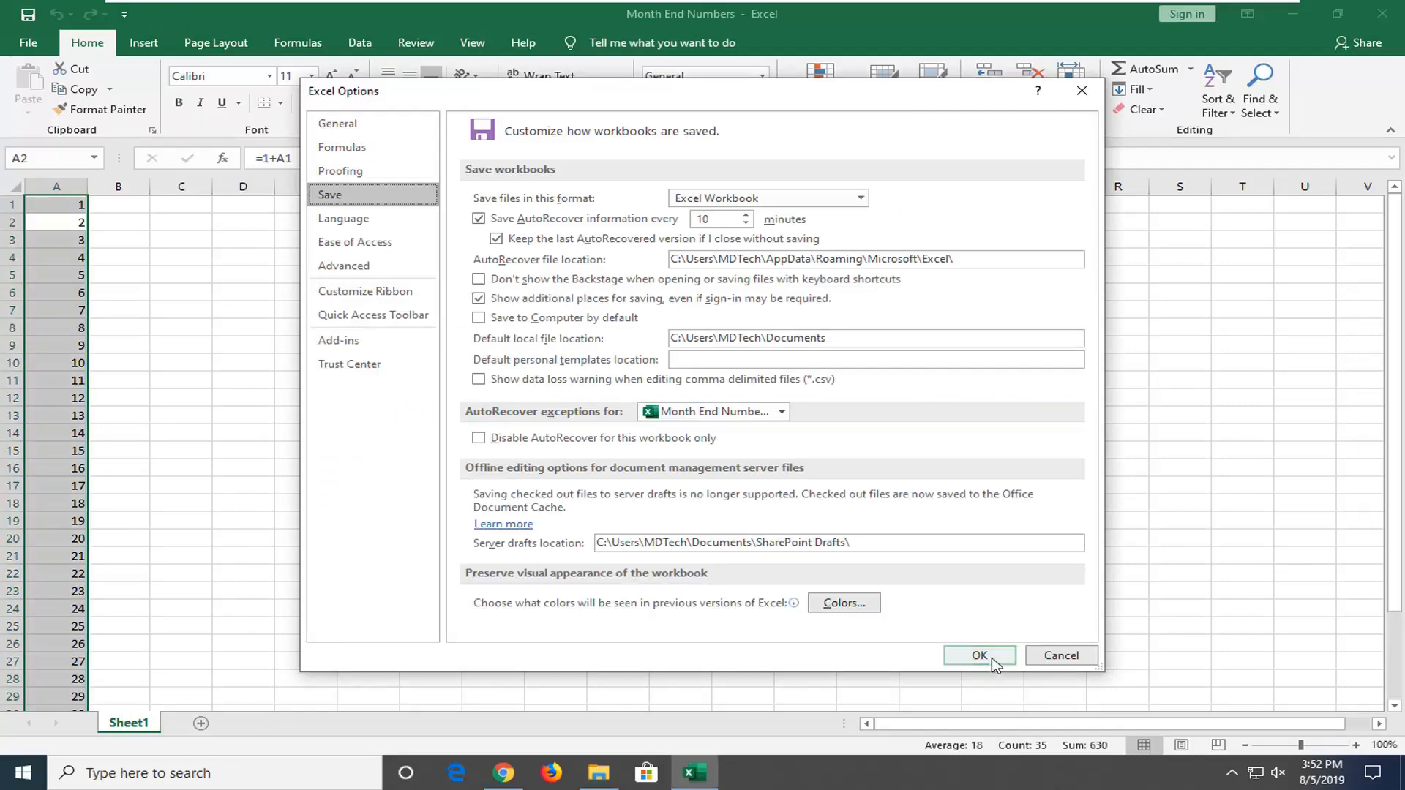
{"action": "left_click", "coordinate": [979, 655]}
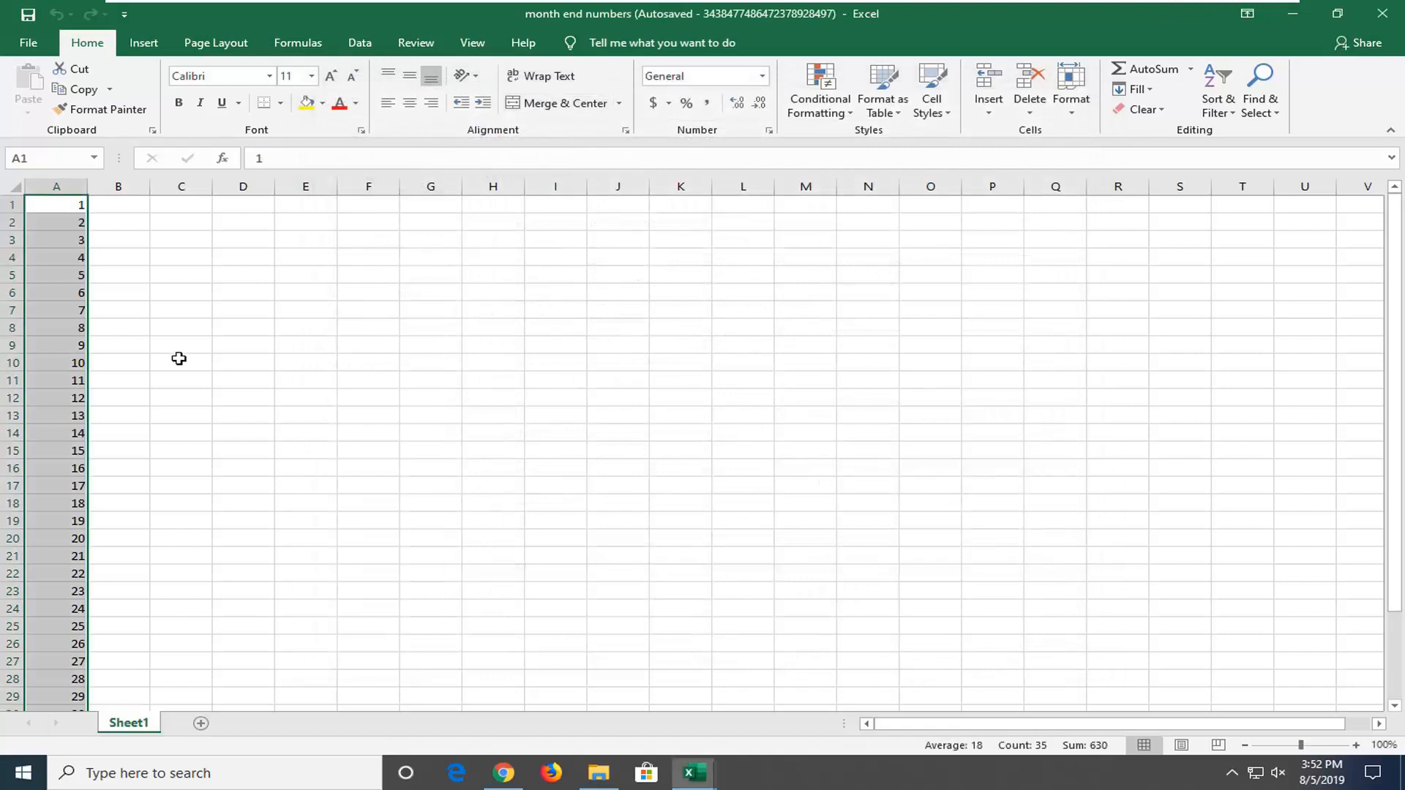
{"action": "left_click", "coordinate": [181, 362]}
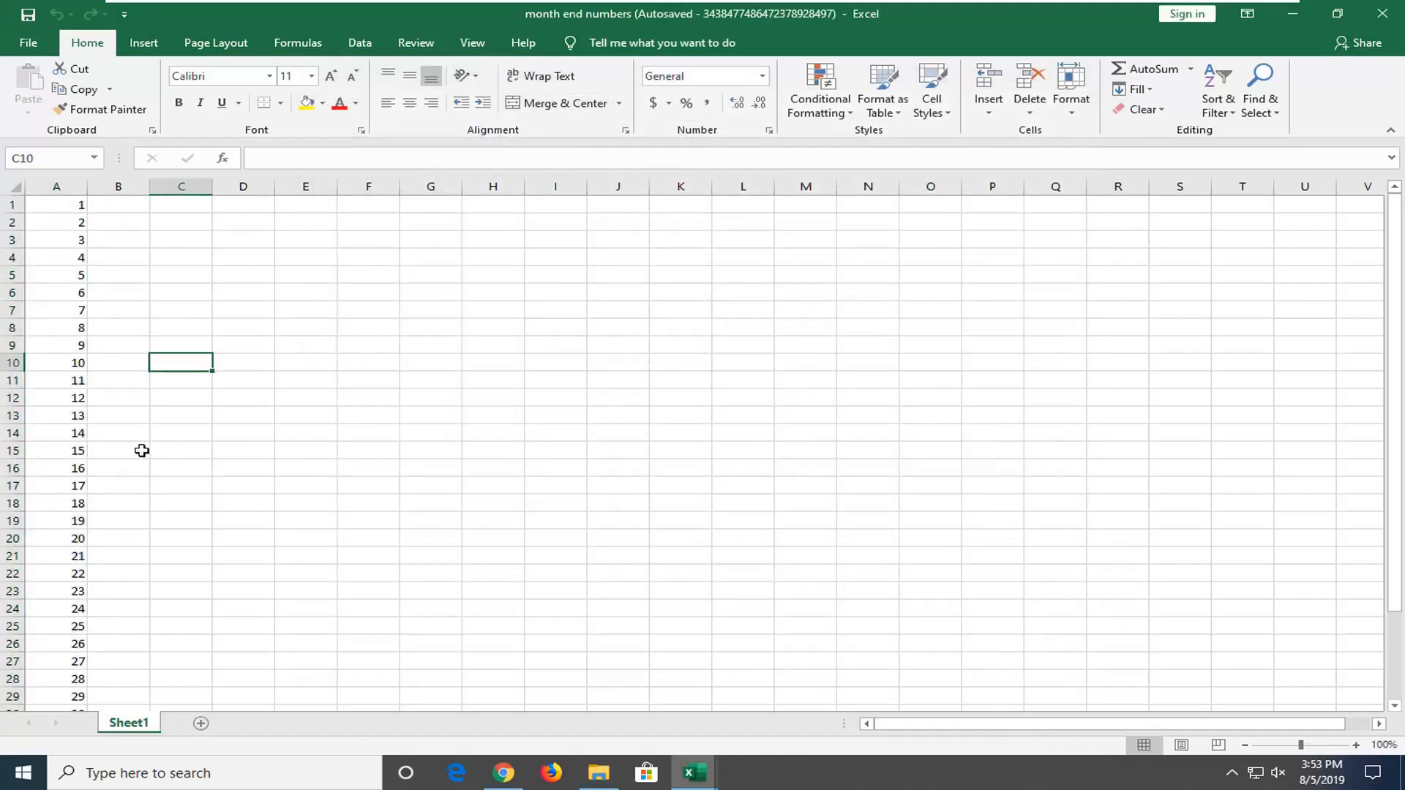
{"action": "left_click", "coordinate": [28, 42]}
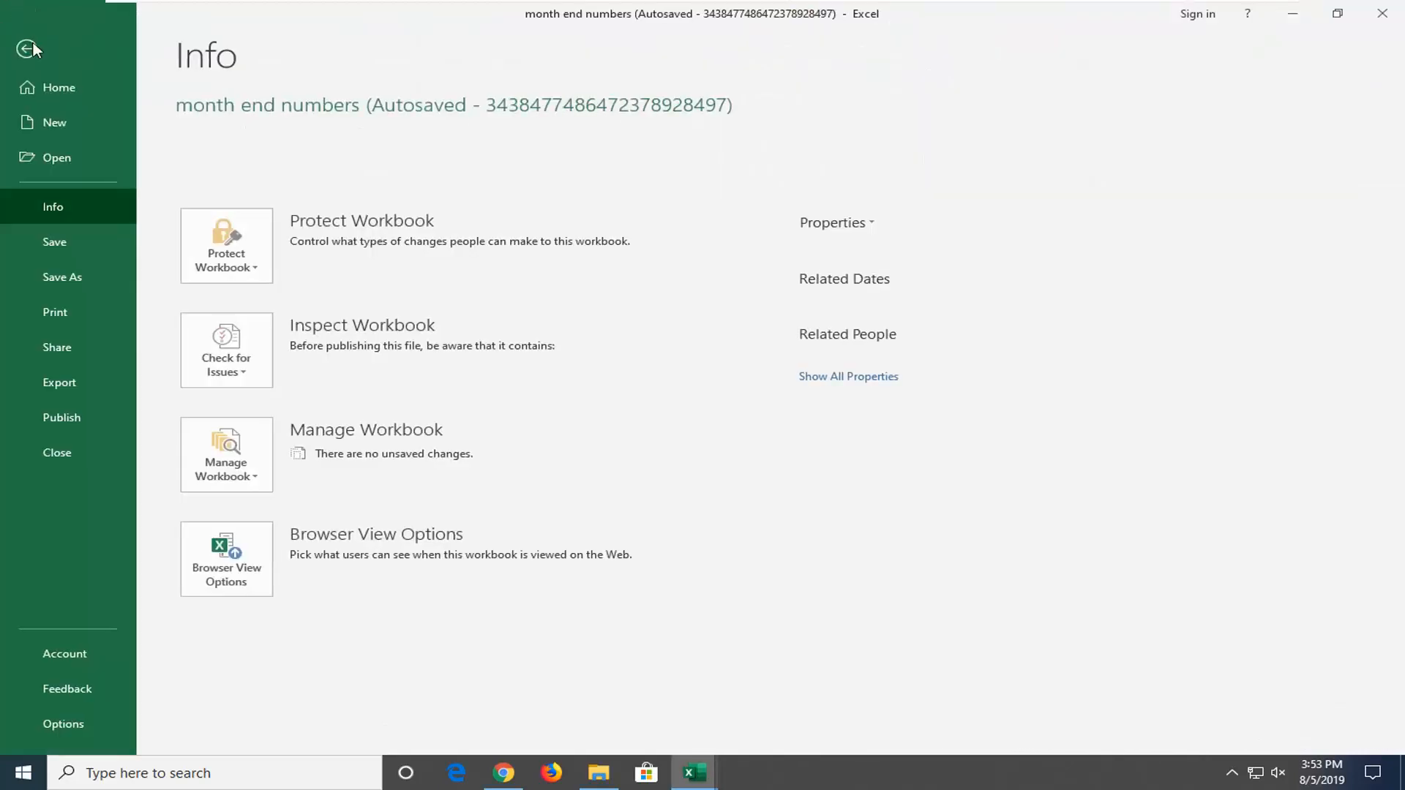
{"action": "left_click", "coordinate": [61, 276]}
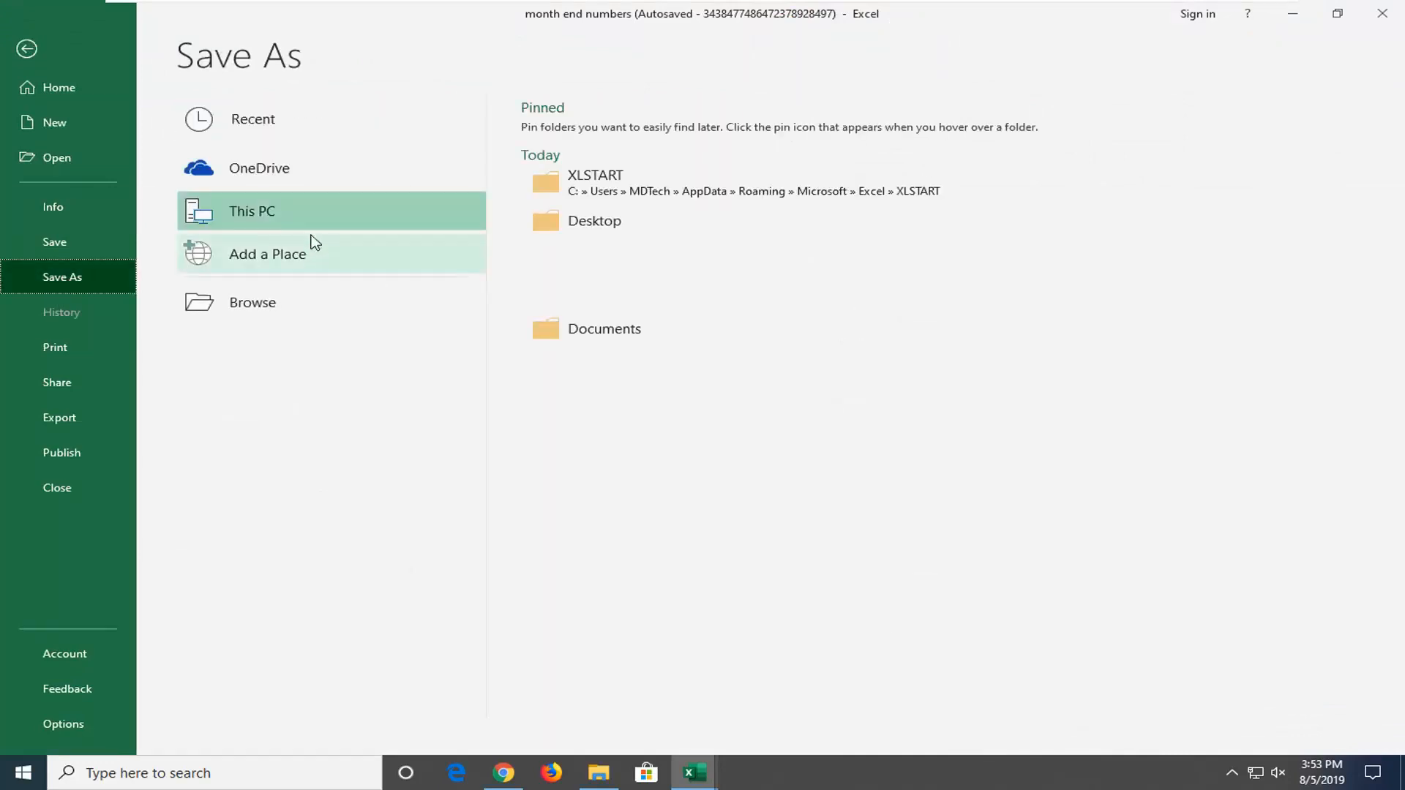
{"action": "mouse_move", "coordinate": [694, 221]}
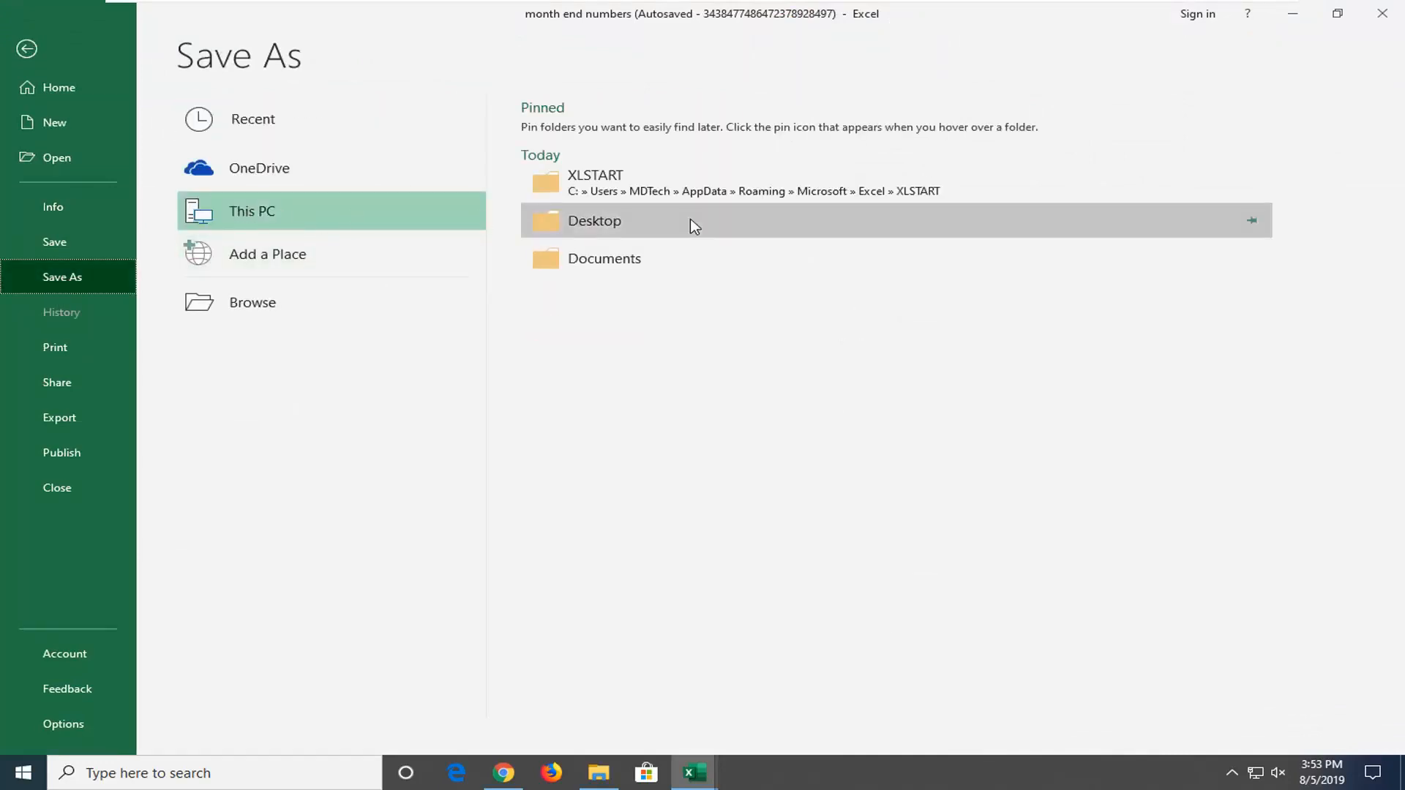
{"action": "mouse_move", "coordinate": [694, 223]}
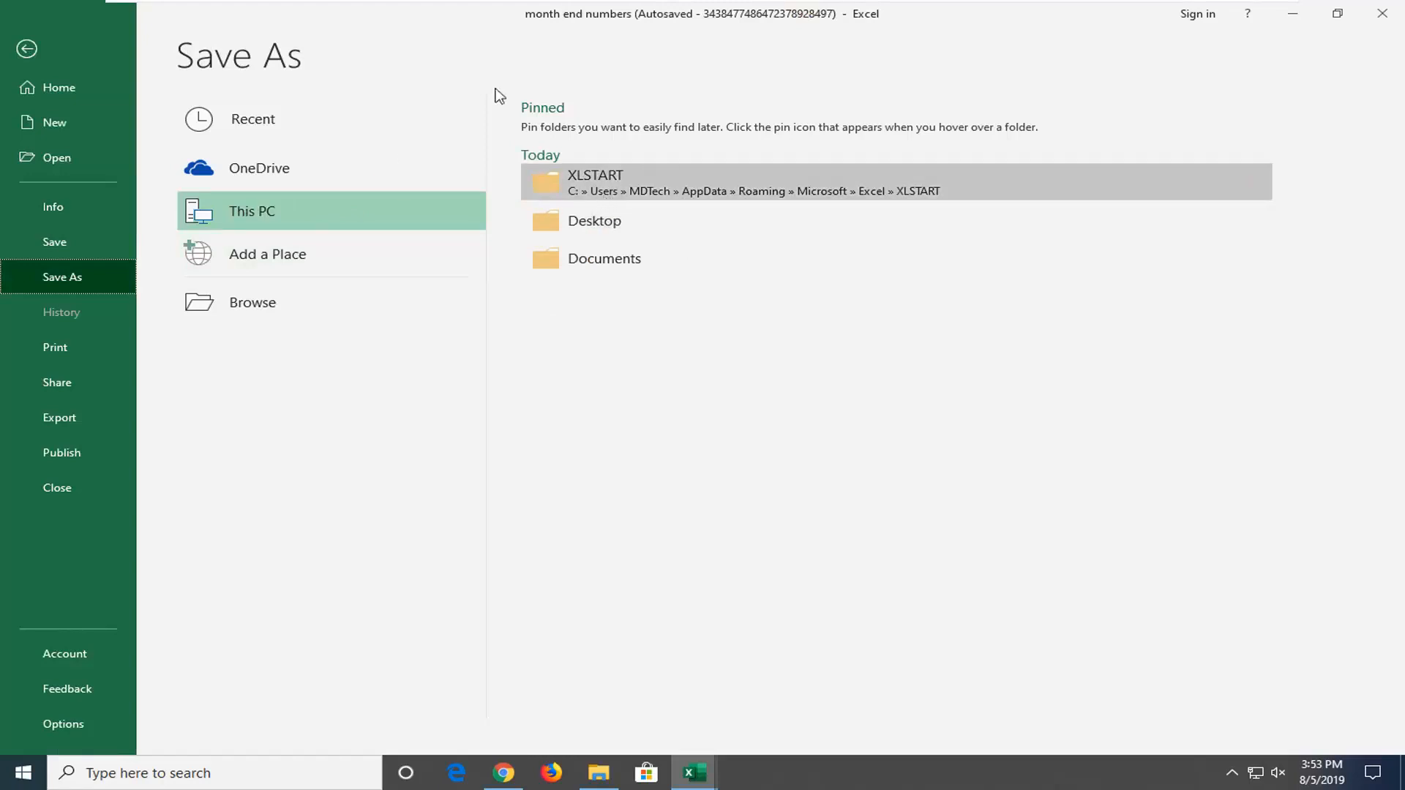
{"action": "mouse_move", "coordinate": [606, 221]}
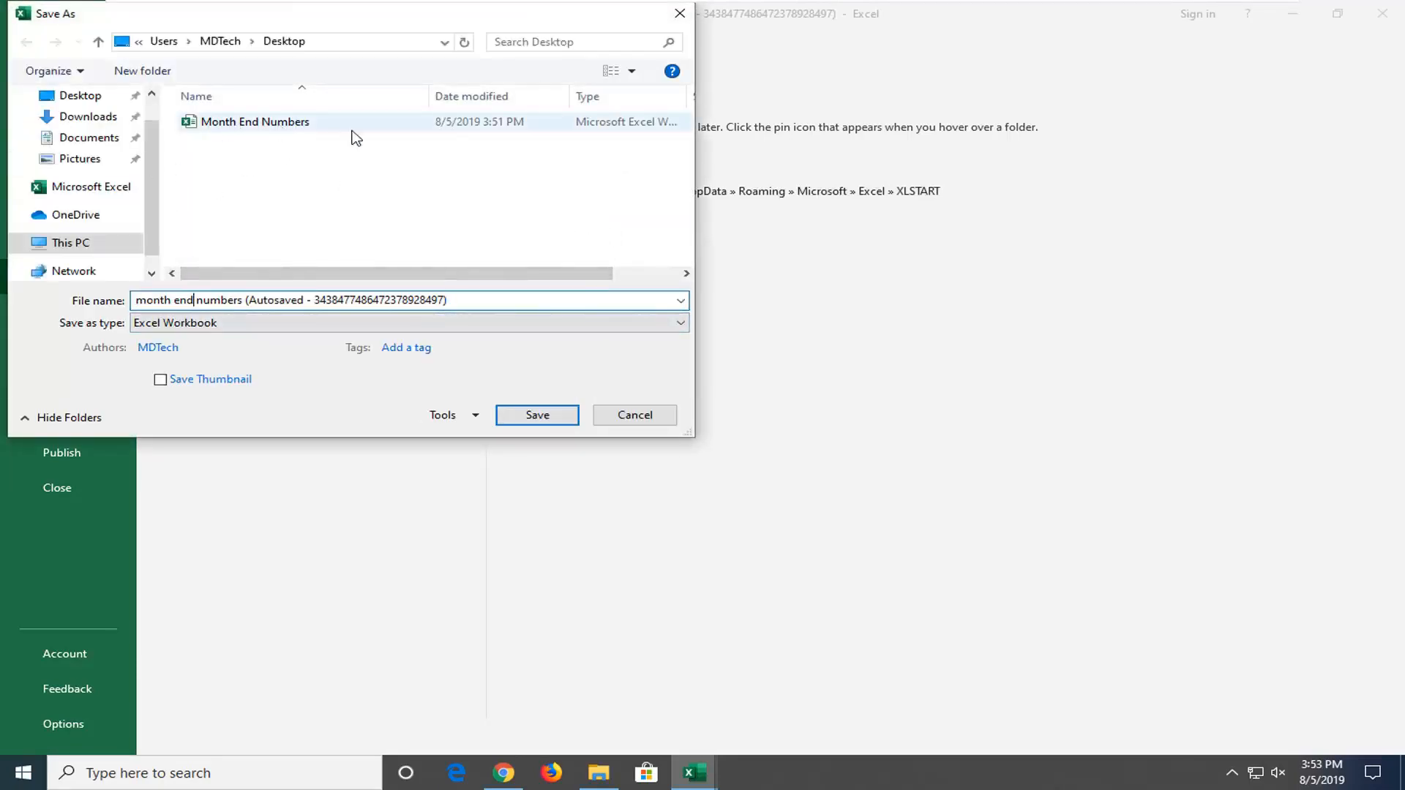
{"action": "mouse_move", "coordinate": [268, 121]}
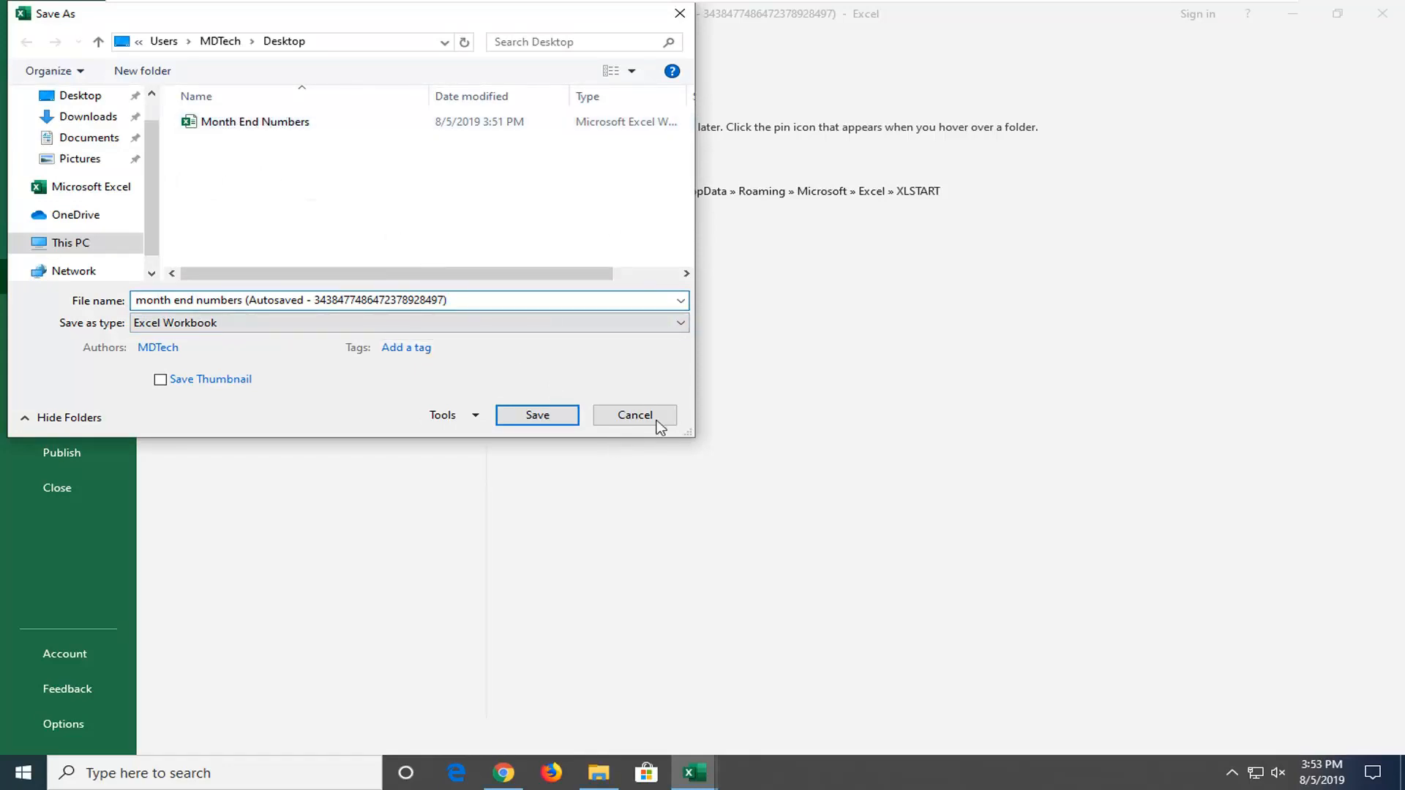
{"action": "left_click", "coordinate": [634, 415]}
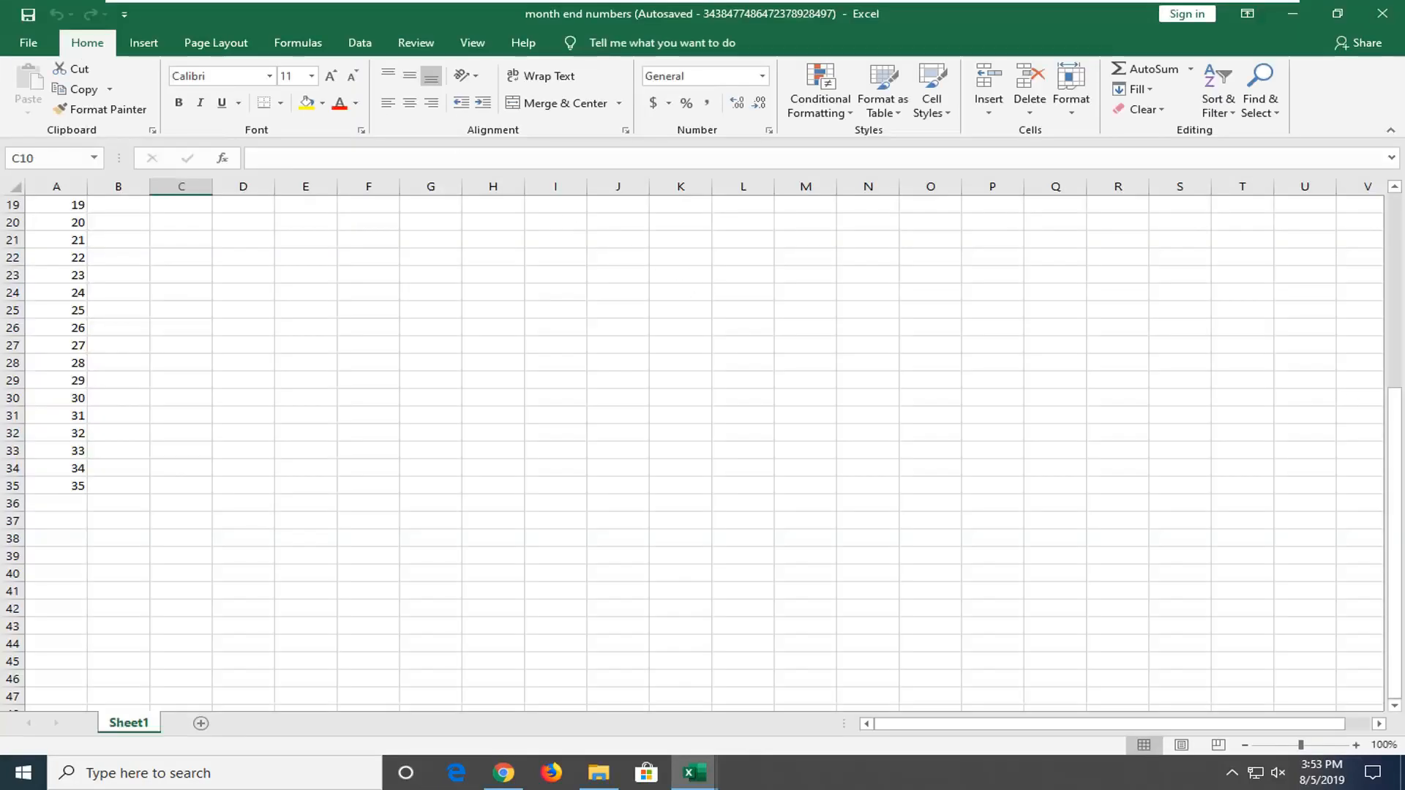